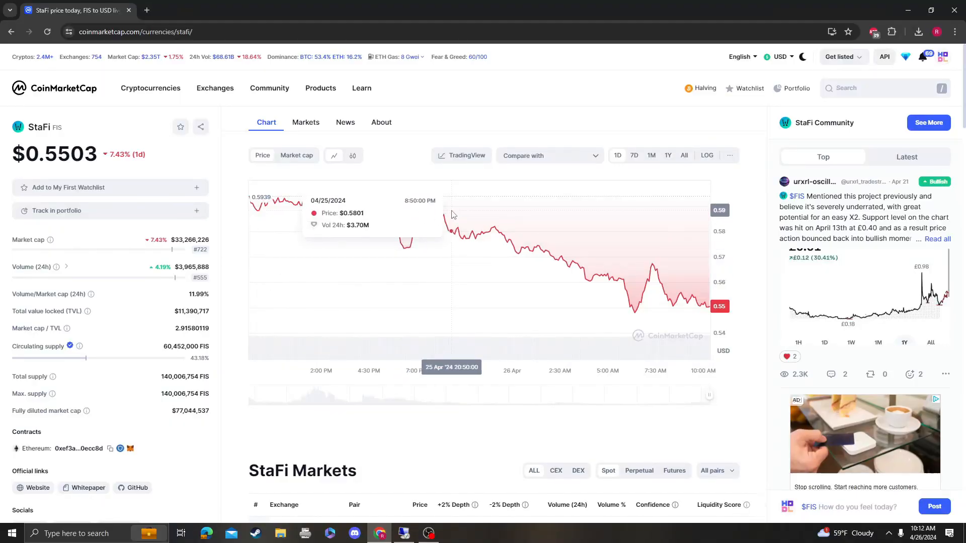
mouse_move(430, 147)
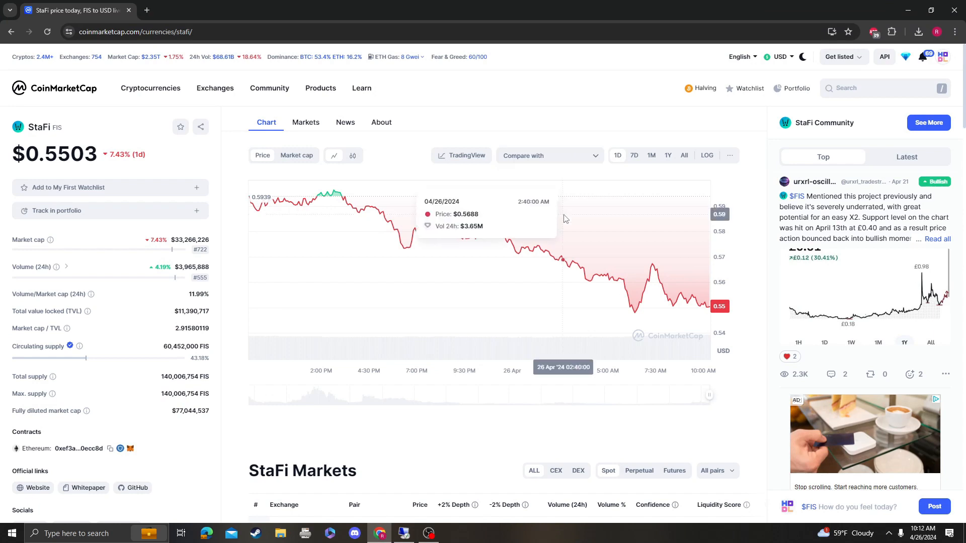
mouse_move(576, 186)
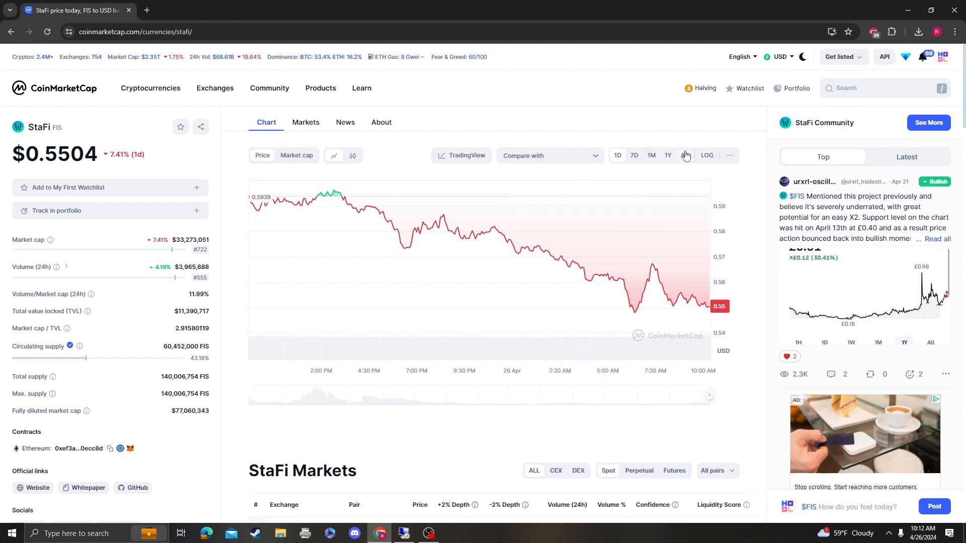
Show StaFi's all-time price history and switch the chart to a logarithmic scale.
left_click(683, 155)
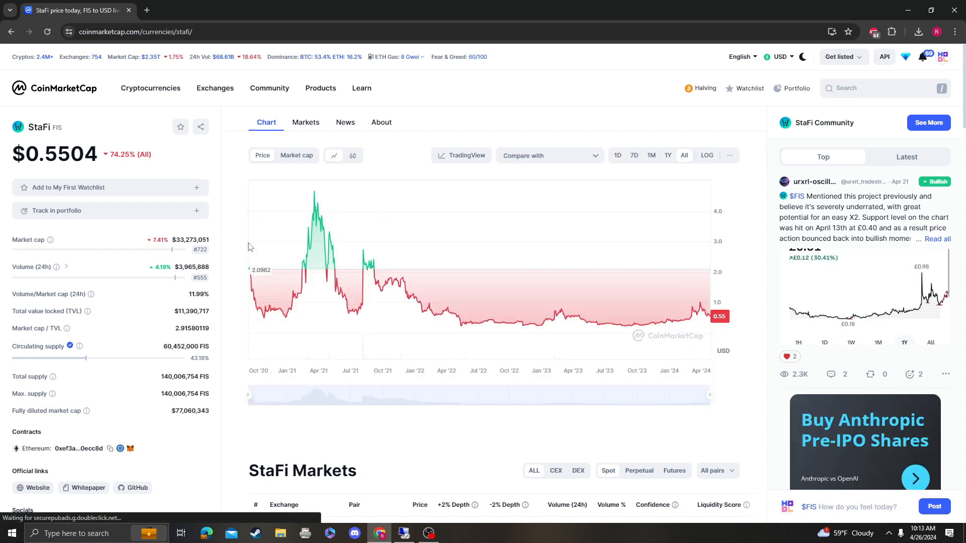
double_click(201, 249)
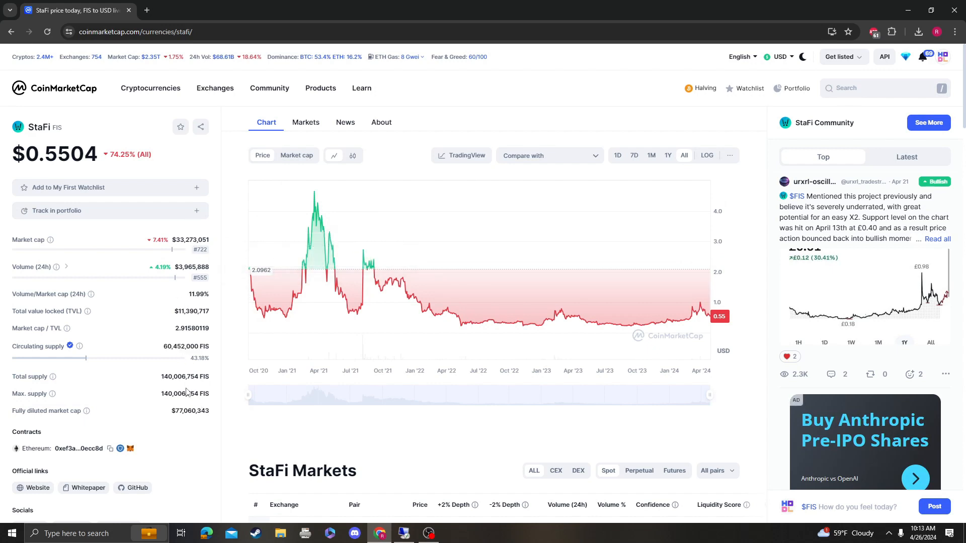
double_click(179, 376)
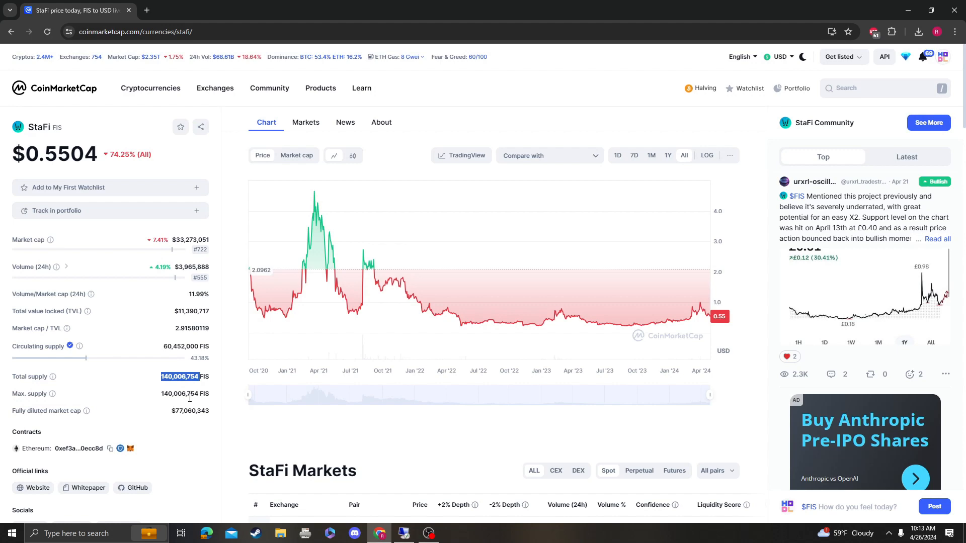
scroll("down", 3)
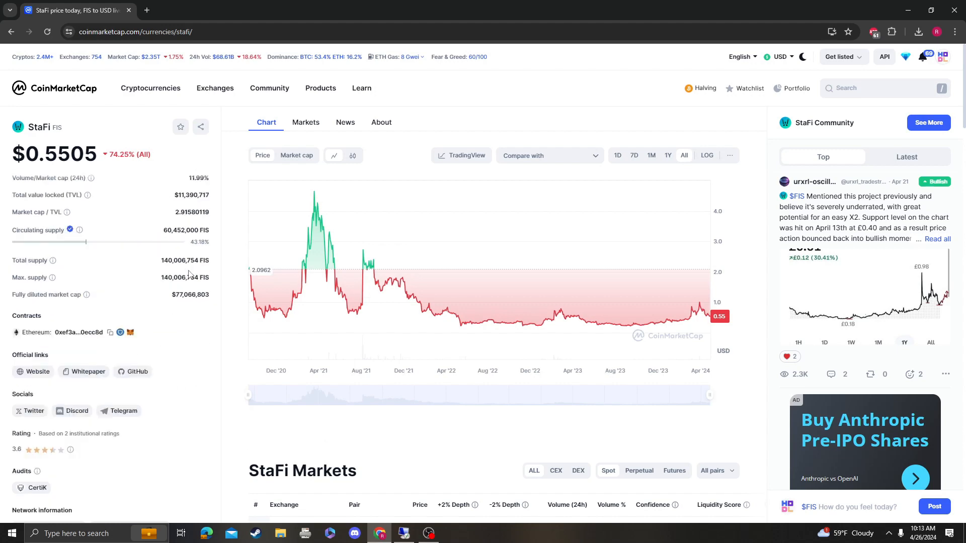
scroll("down", 3)
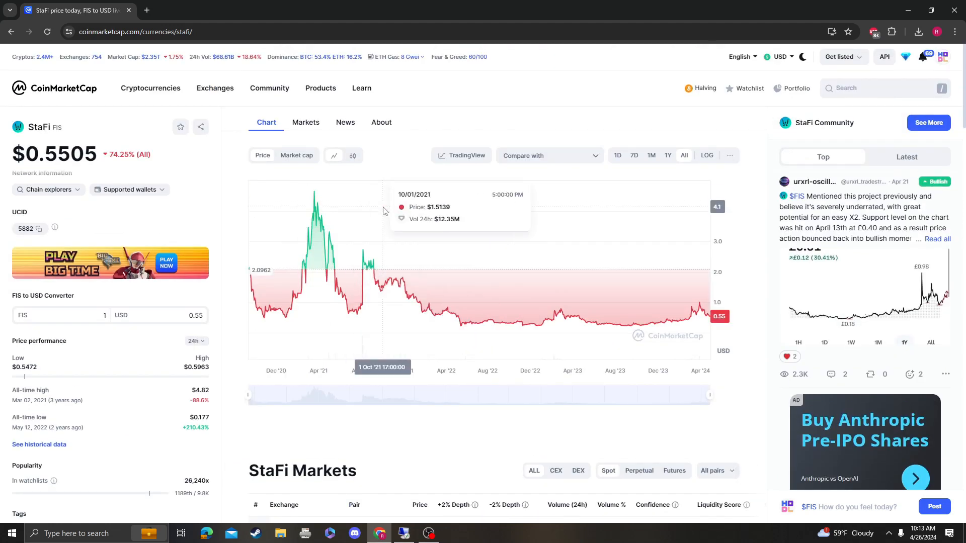
left_click(706, 155)
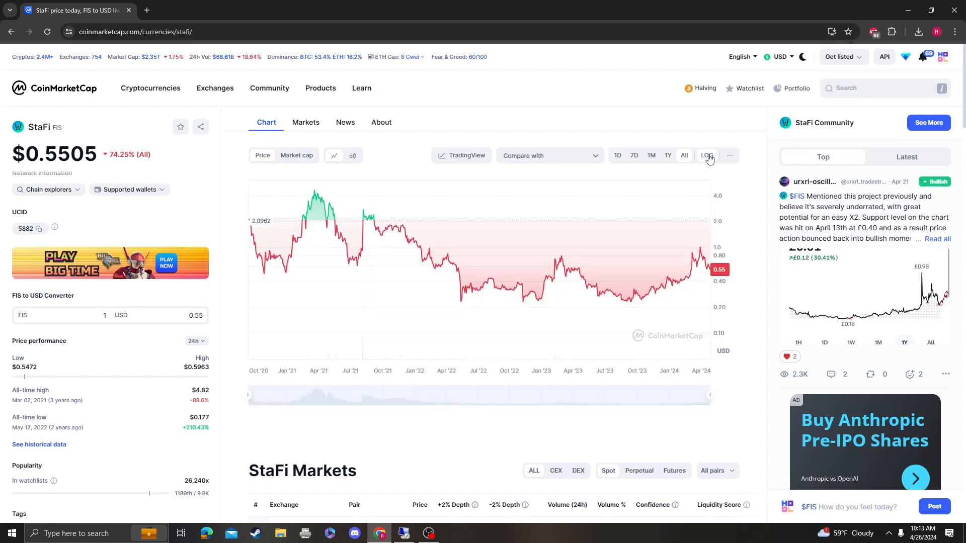
Open the full TradingView technical analysis window for the FIS/USDT chart.
left_click(461, 155)
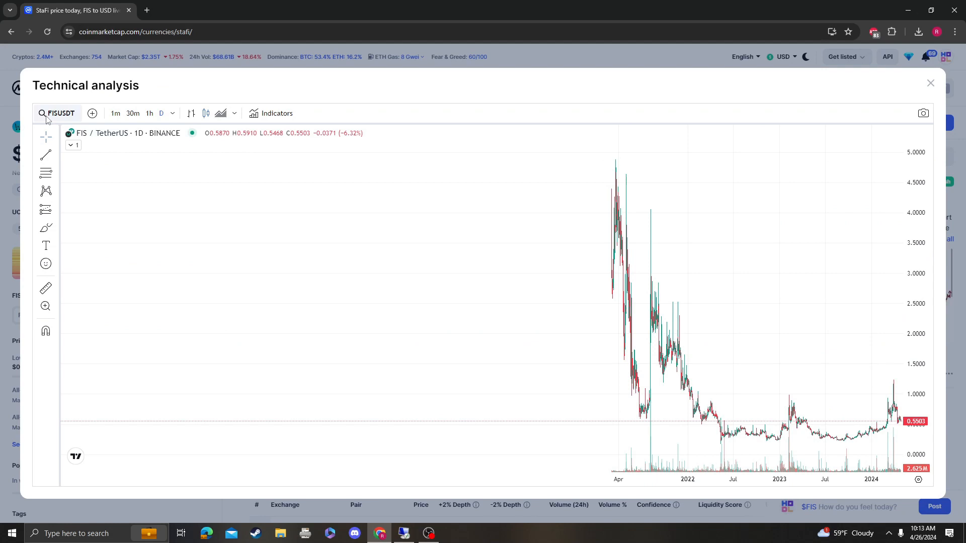
mouse_move(651, 277)
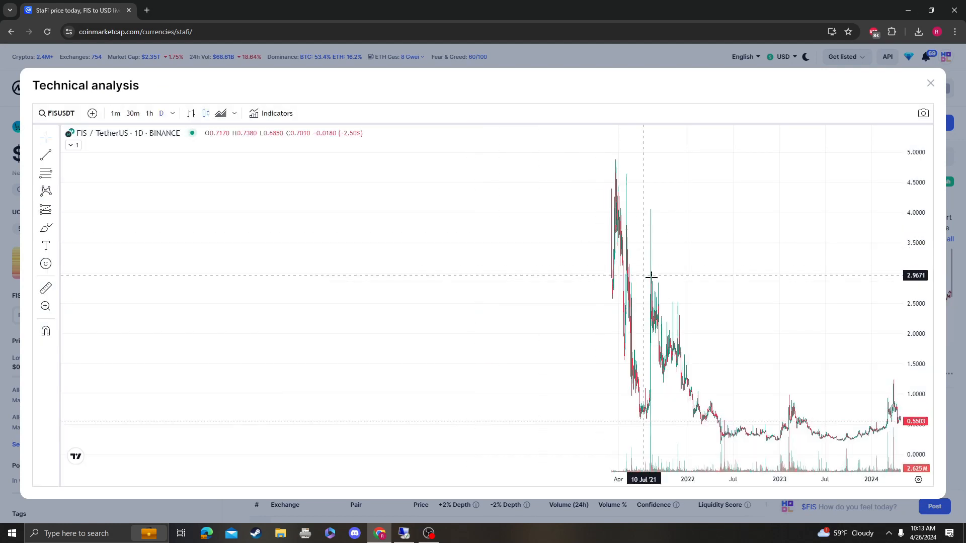
mouse_move(625, 276)
type("rsi")
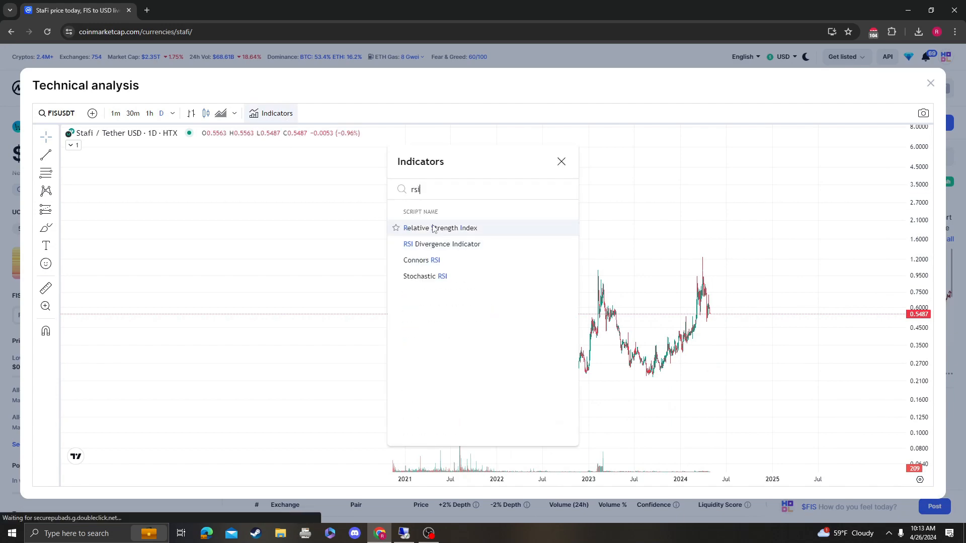
Add the Relative Strength Index indicator beneath the Stafi/Tether USD chart.
left_click(439, 229)
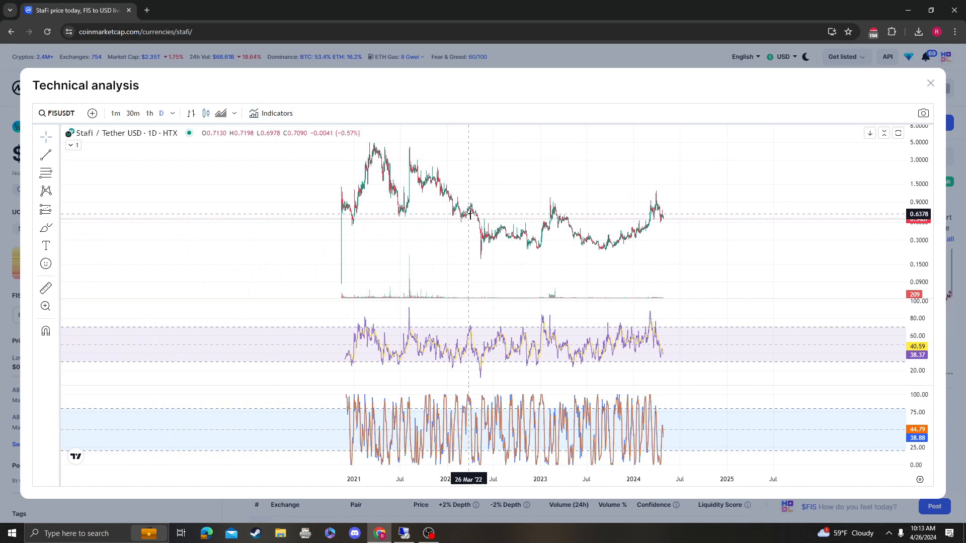
mouse_move(481, 213)
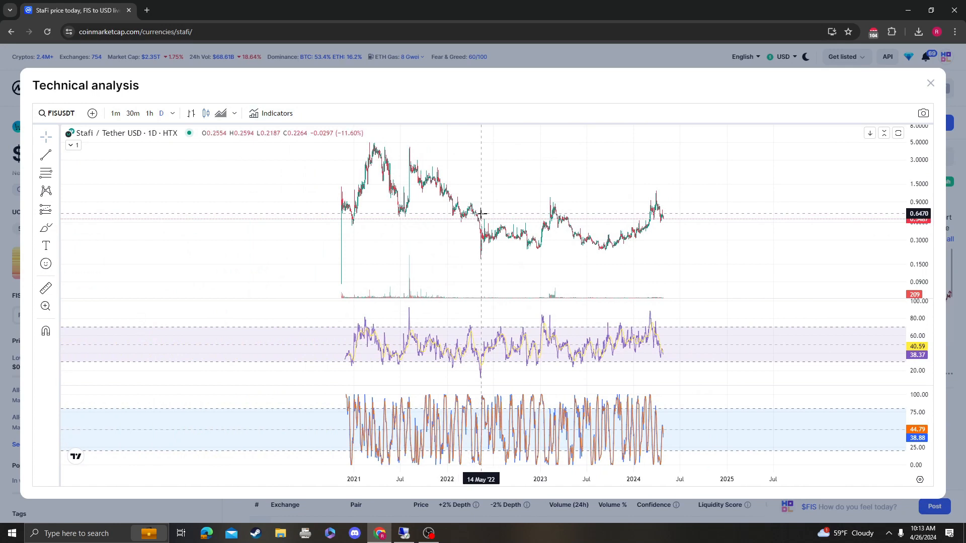
mouse_move(692, 221)
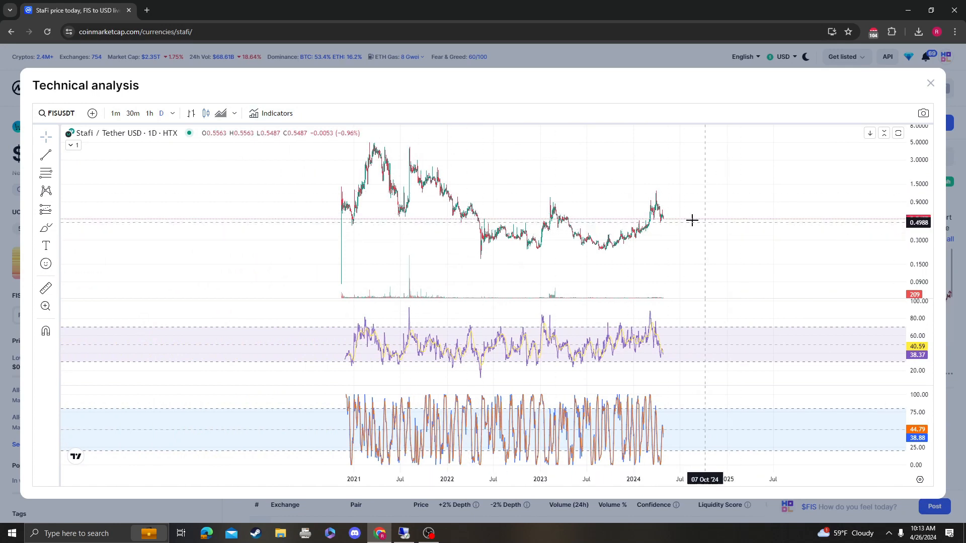
mouse_move(474, 235)
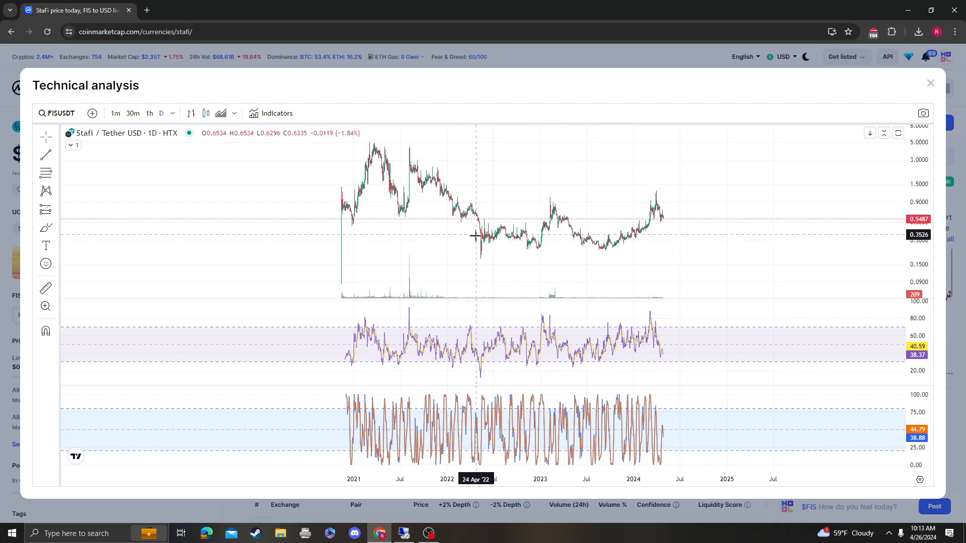
mouse_move(773, 262)
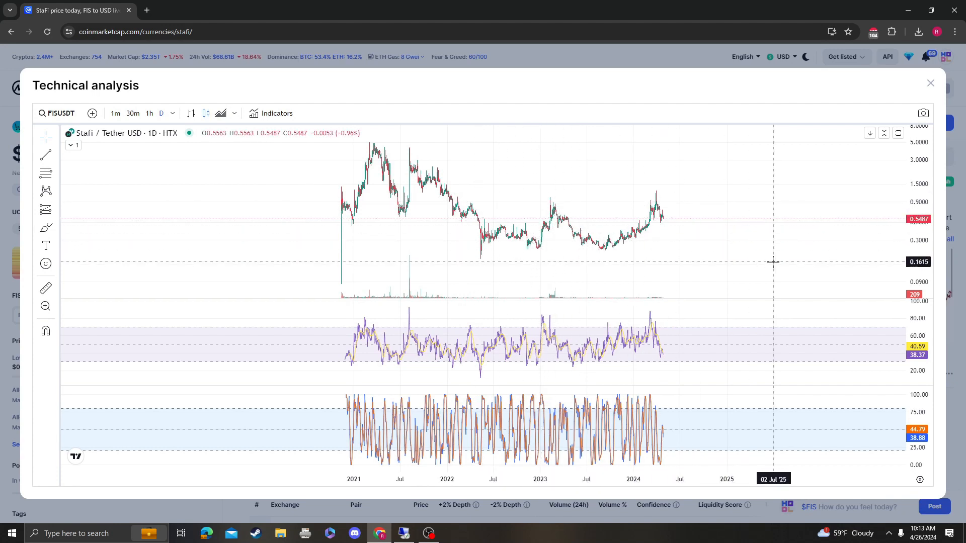
mouse_move(632, 185)
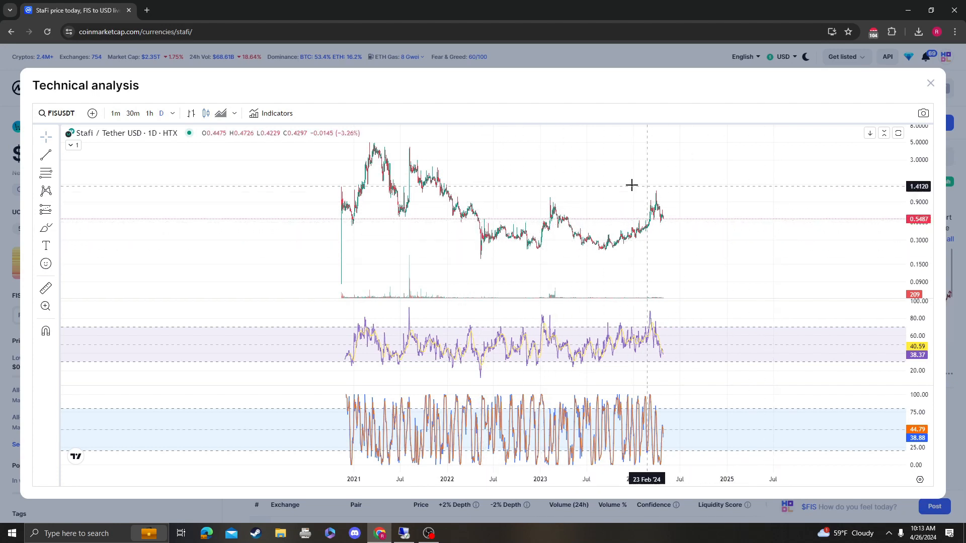
mouse_move(479, 210)
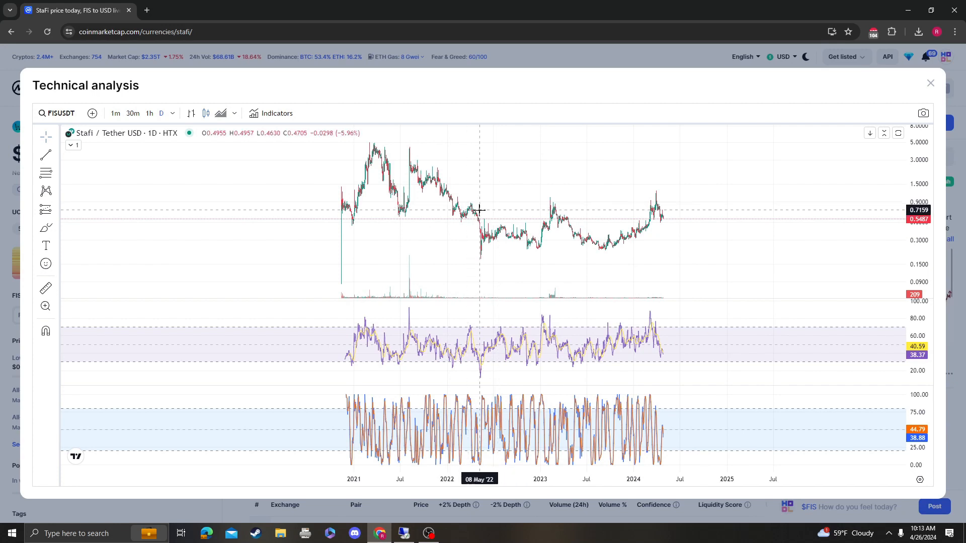
mouse_move(567, 172)
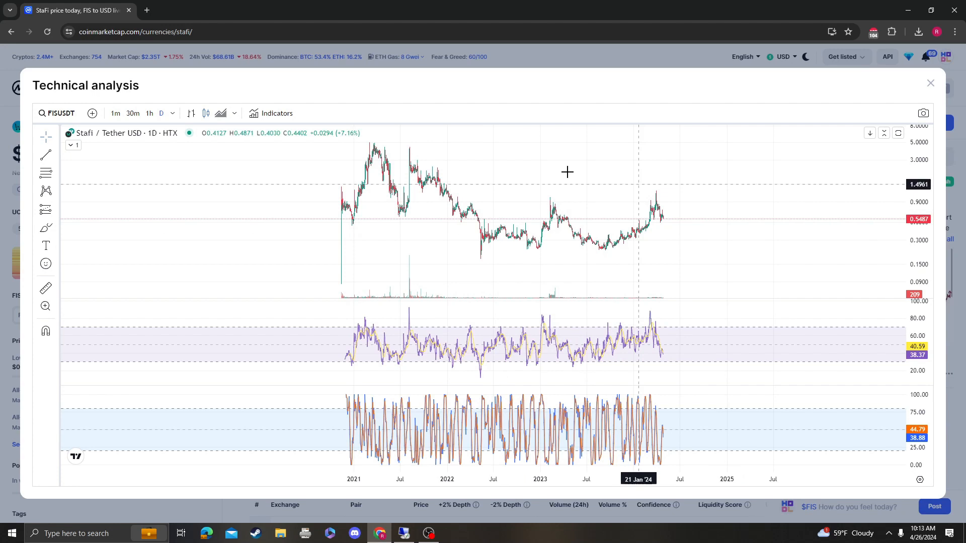
mouse_move(182, 143)
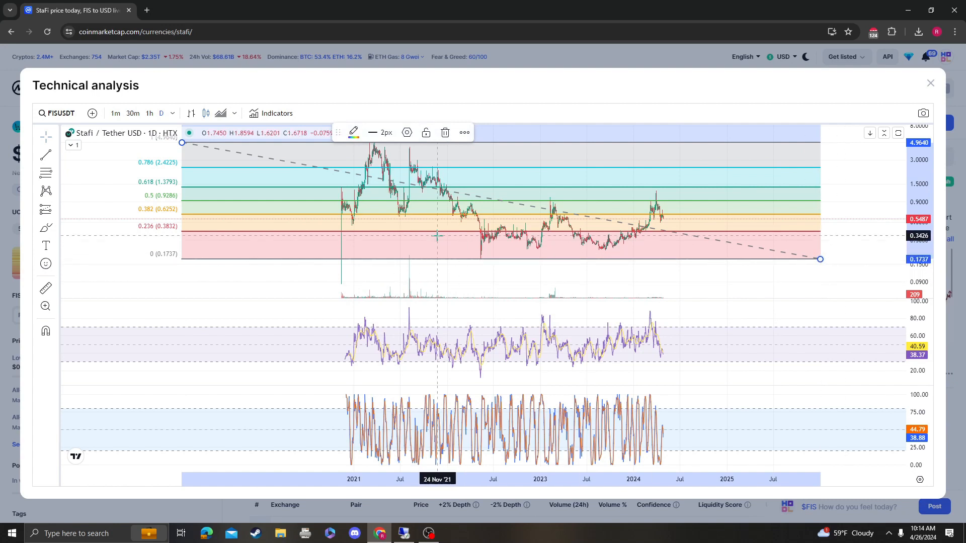
mouse_move(454, 235)
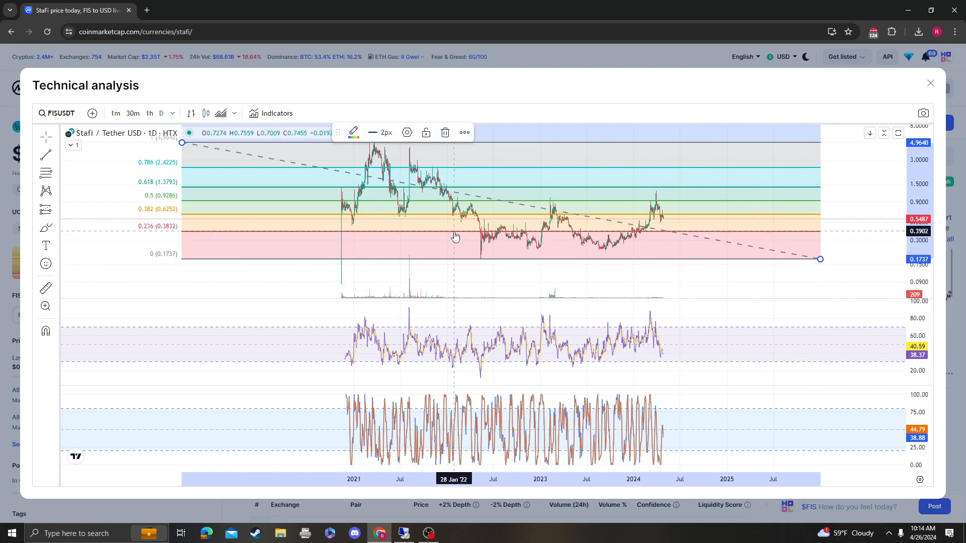
mouse_move(422, 219)
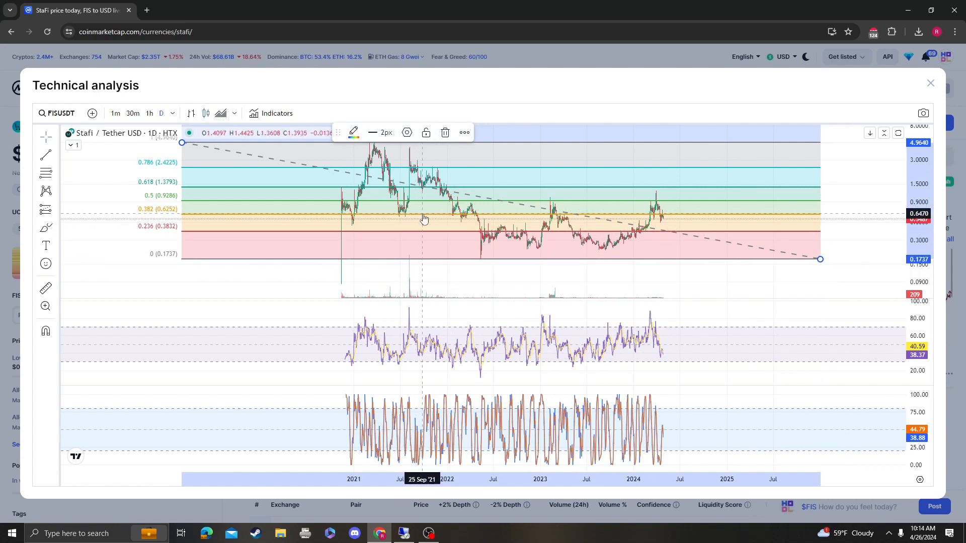
mouse_move(514, 217)
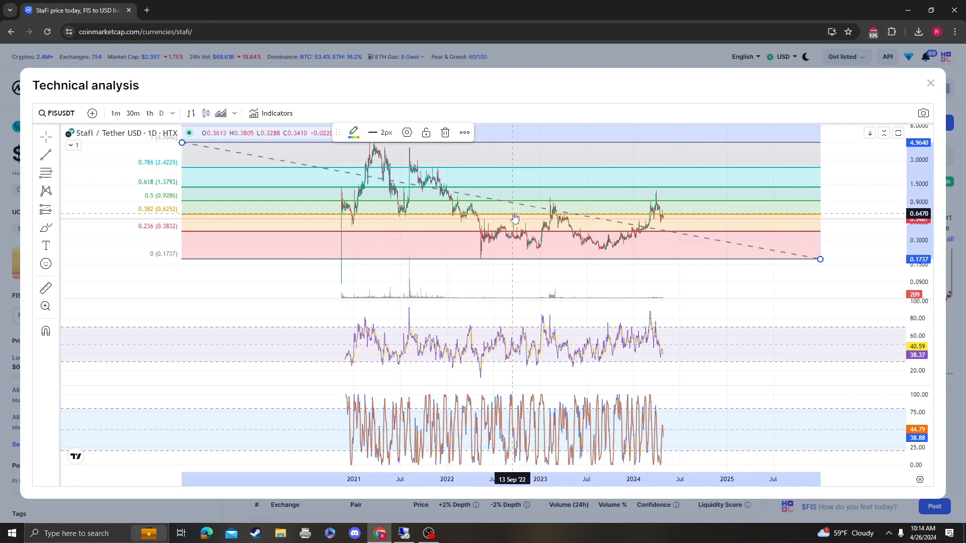
mouse_move(594, 221)
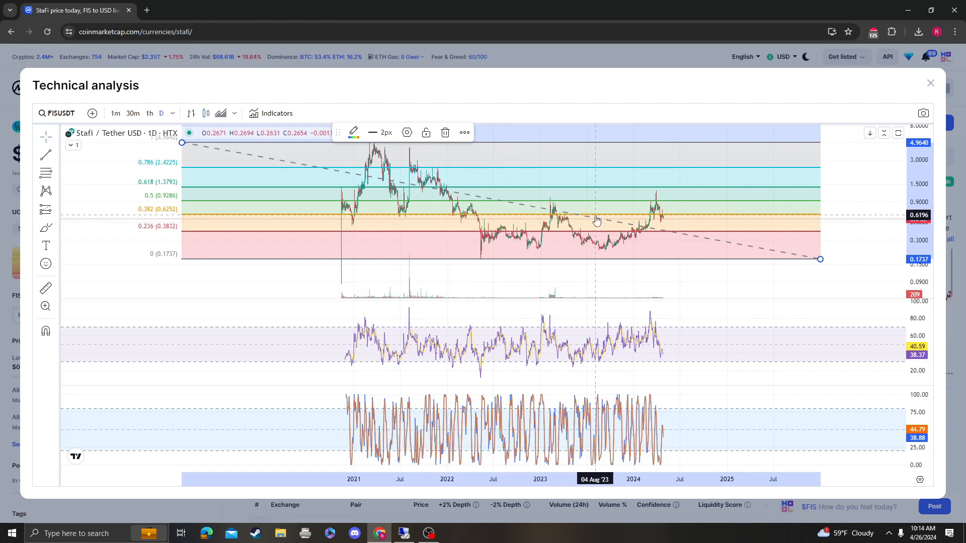
mouse_move(703, 232)
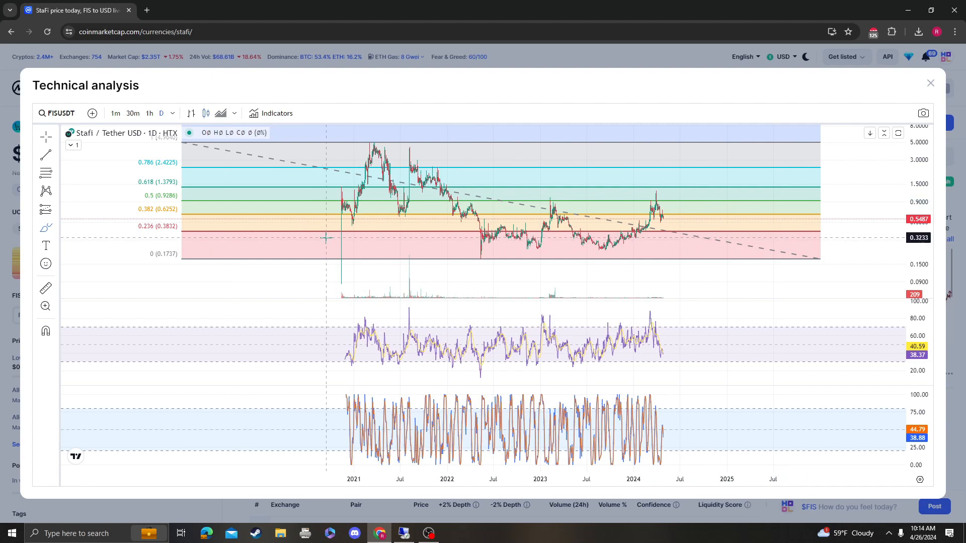
mouse_move(375, 217)
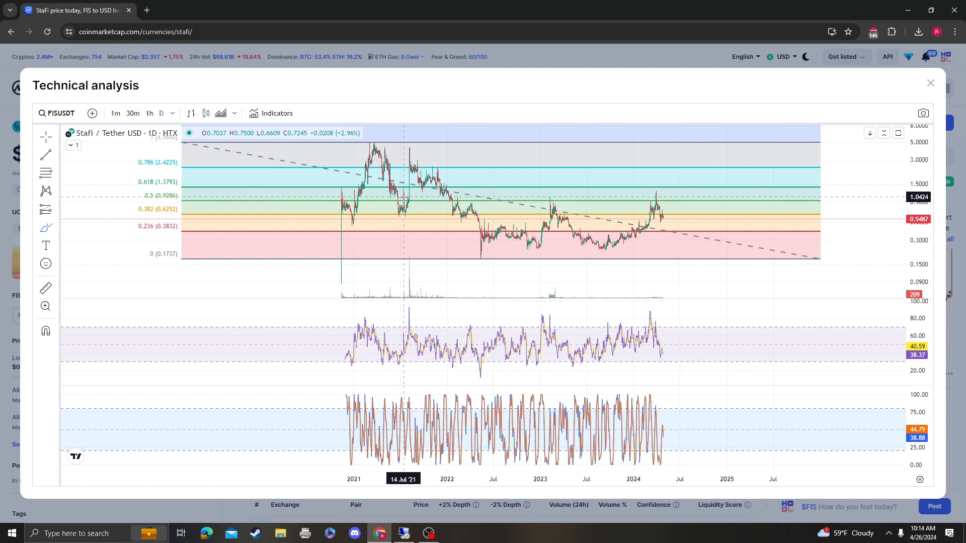
mouse_move(552, 228)
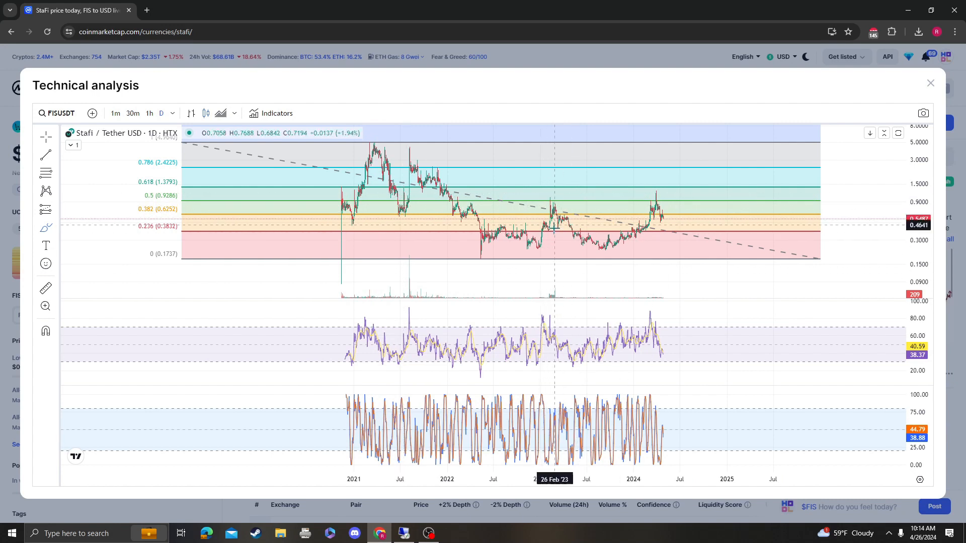
mouse_move(640, 188)
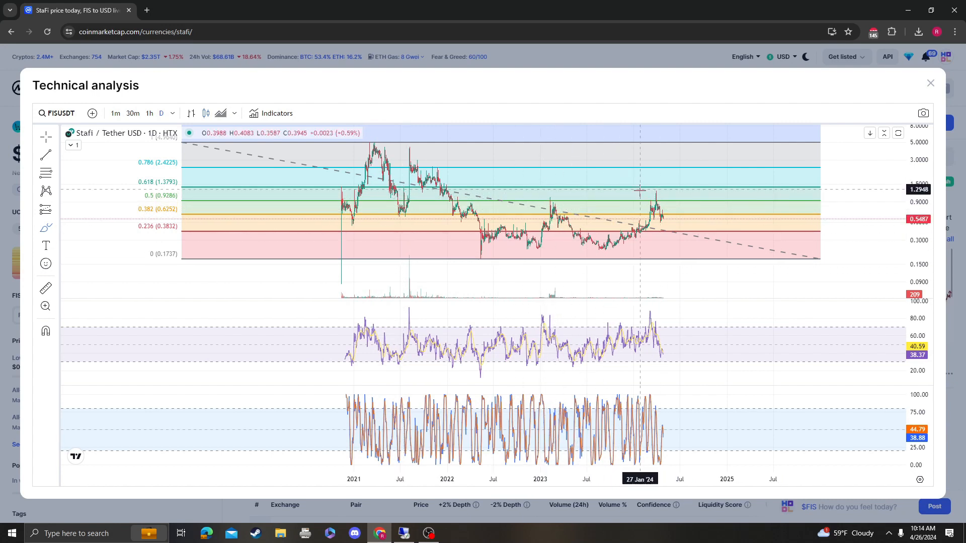
mouse_move(554, 191)
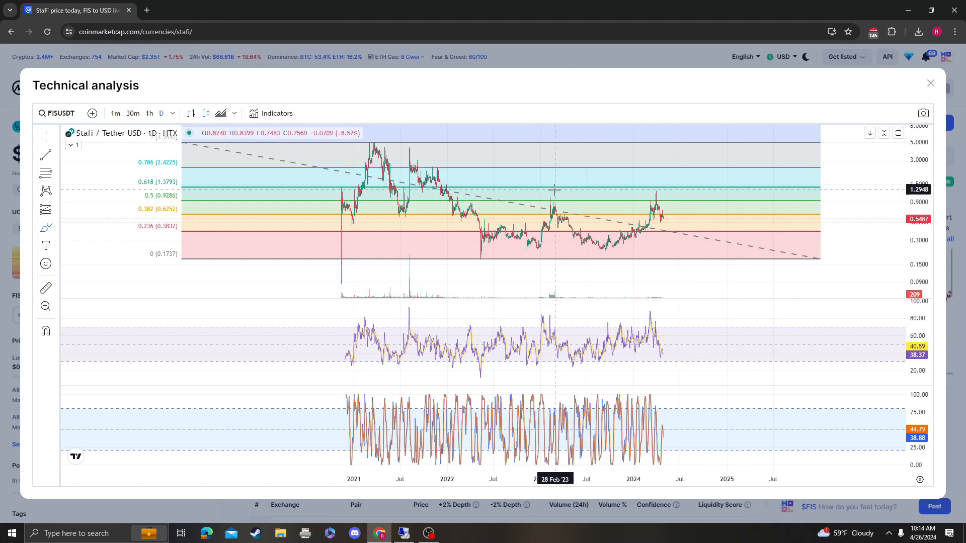
mouse_move(228, 197)
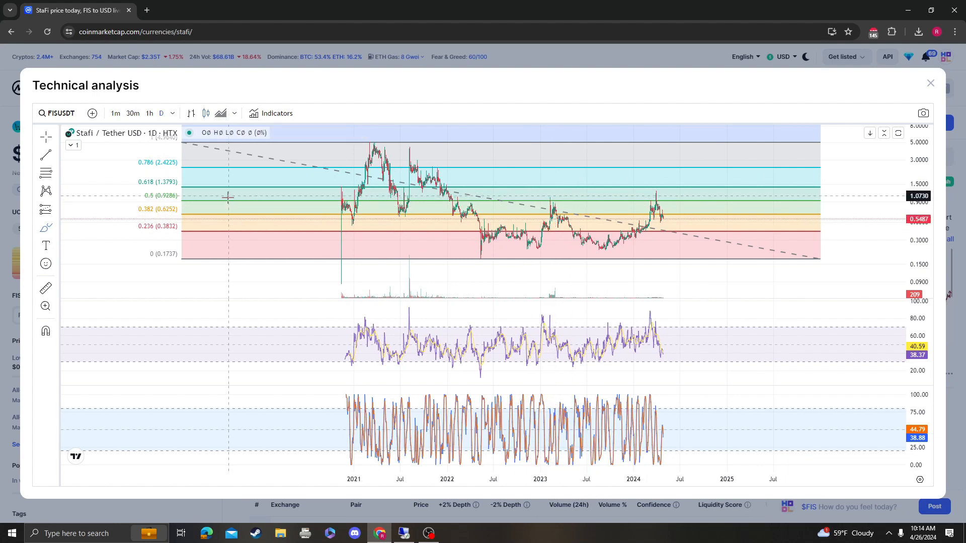
mouse_move(227, 252)
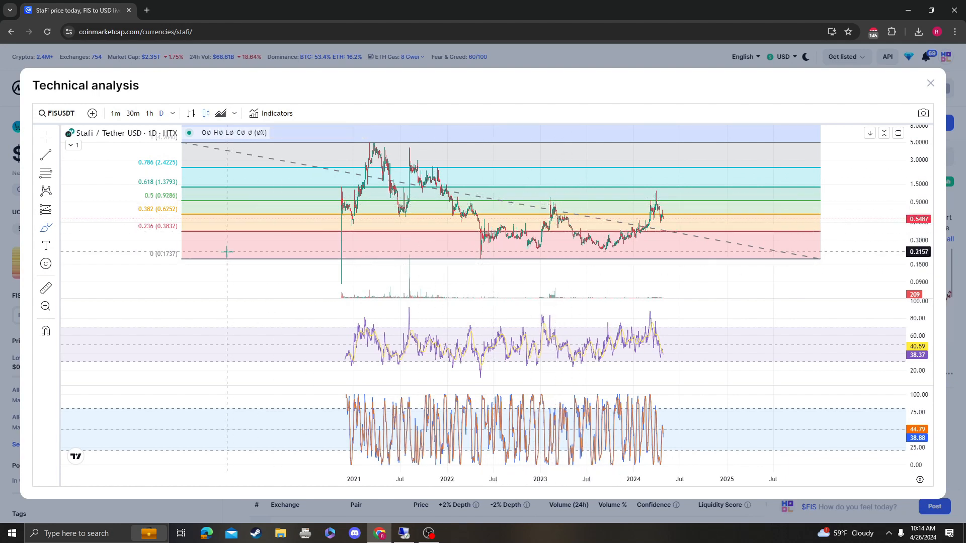
mouse_move(221, 233)
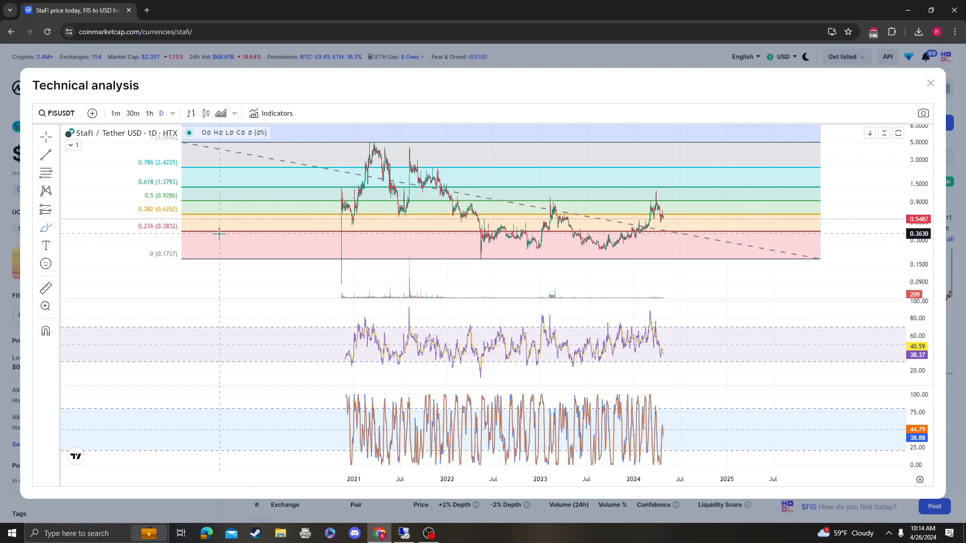
mouse_move(342, 203)
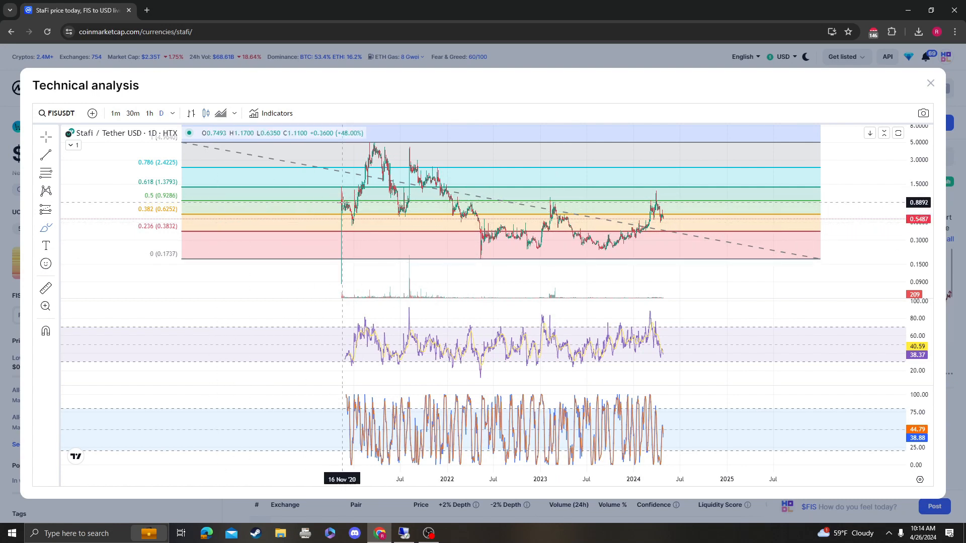
mouse_move(723, 230)
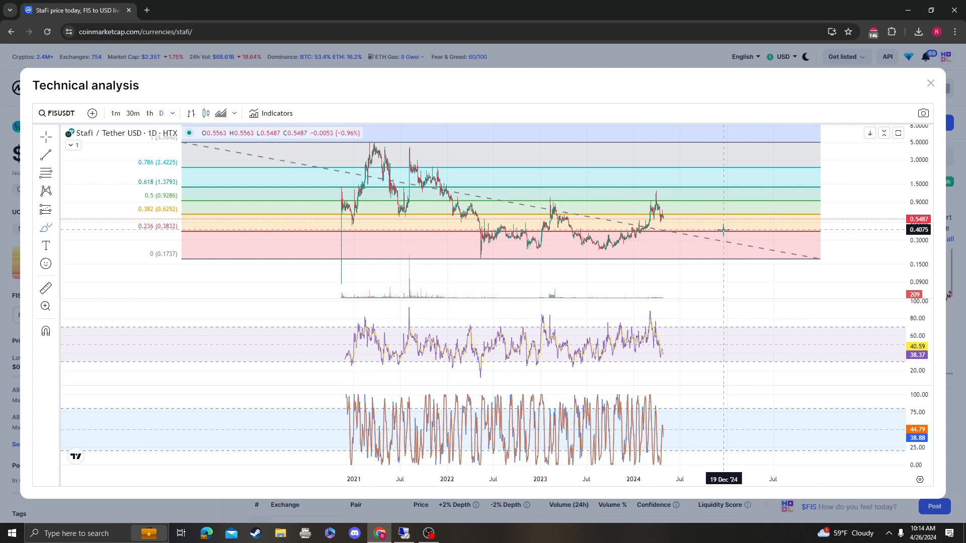
mouse_move(406, 220)
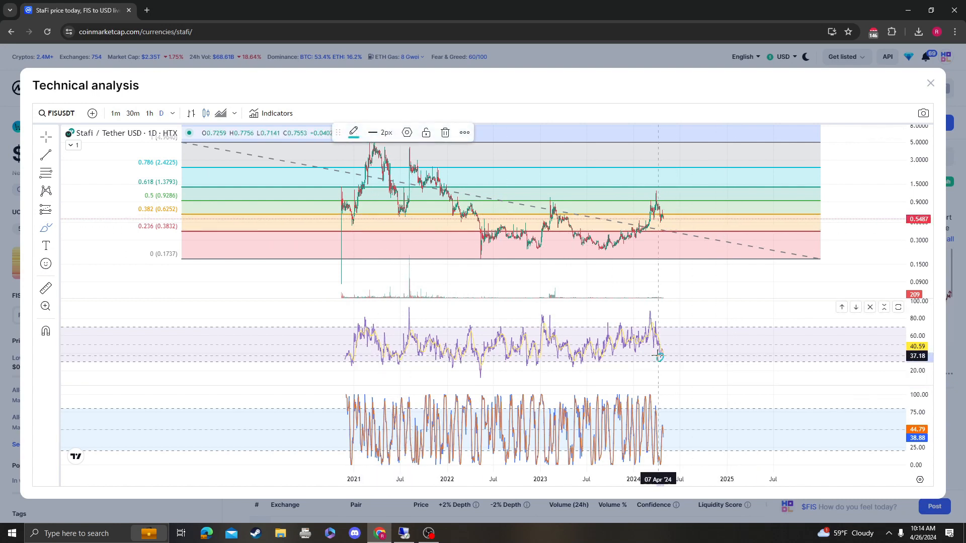
mouse_move(667, 369)
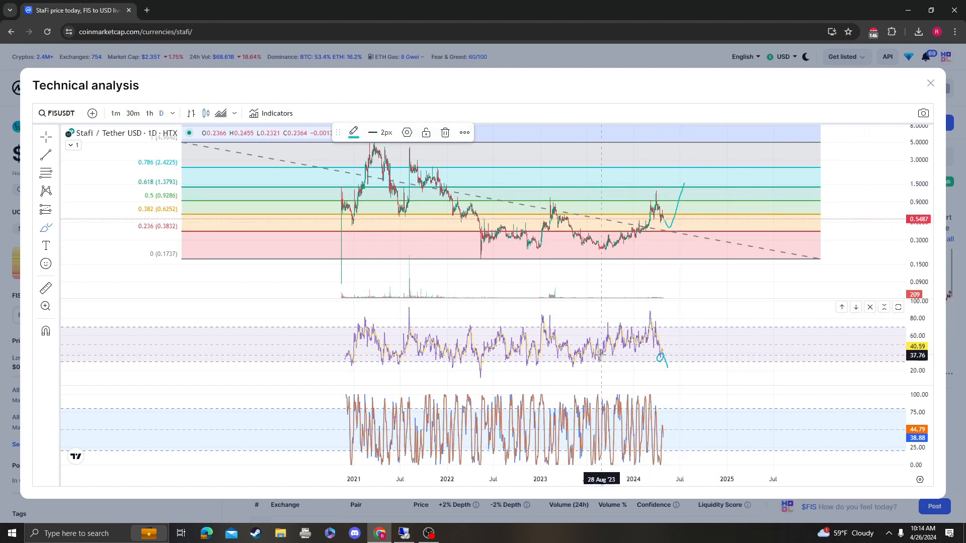
mouse_move(667, 229)
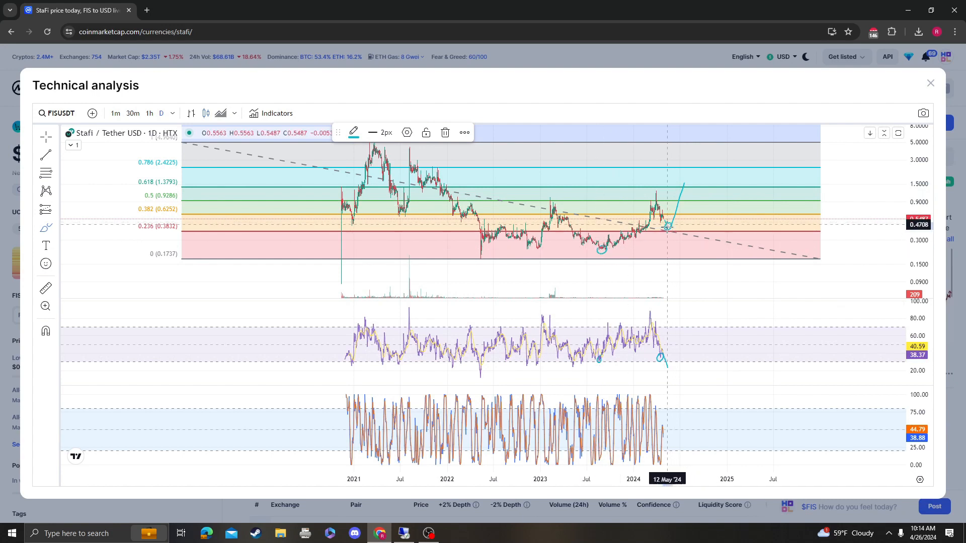
mouse_move(641, 227)
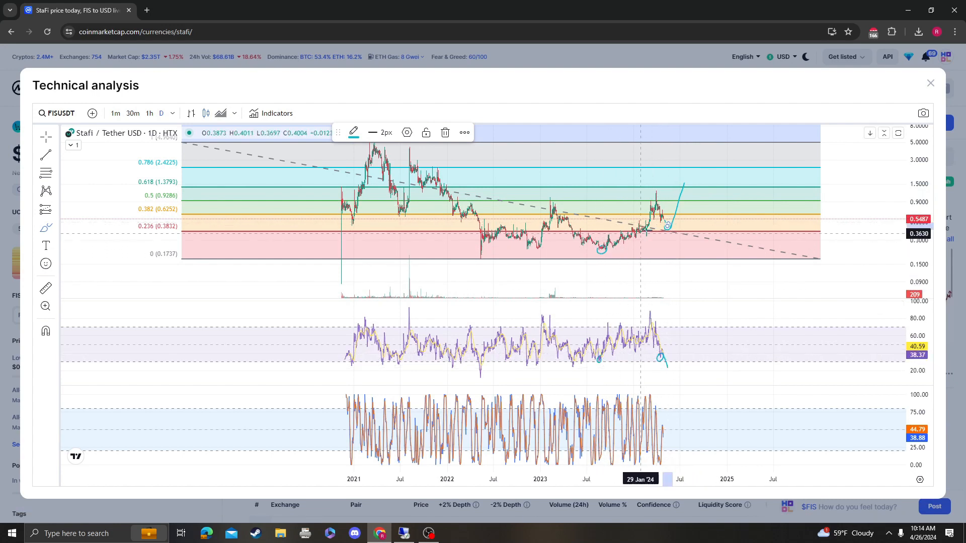
mouse_move(677, 228)
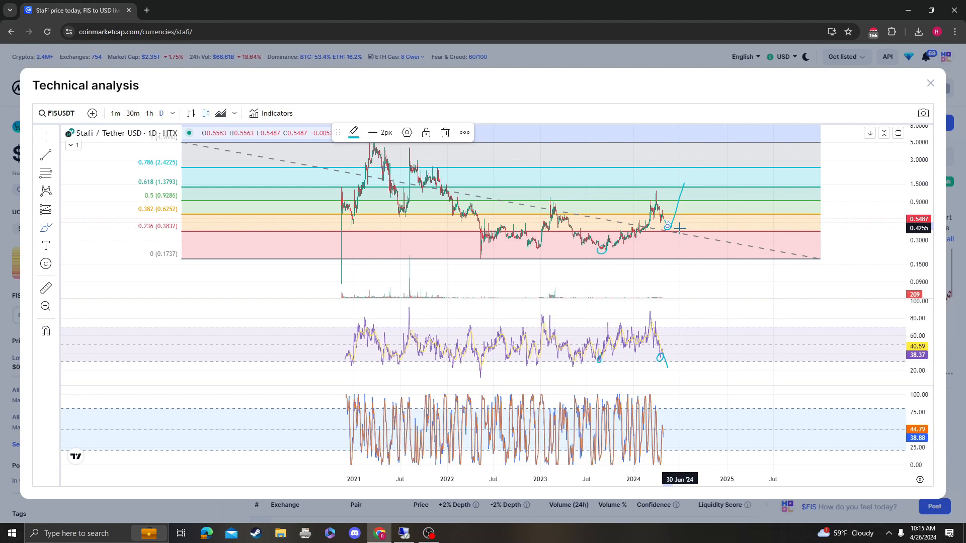
mouse_move(480, 374)
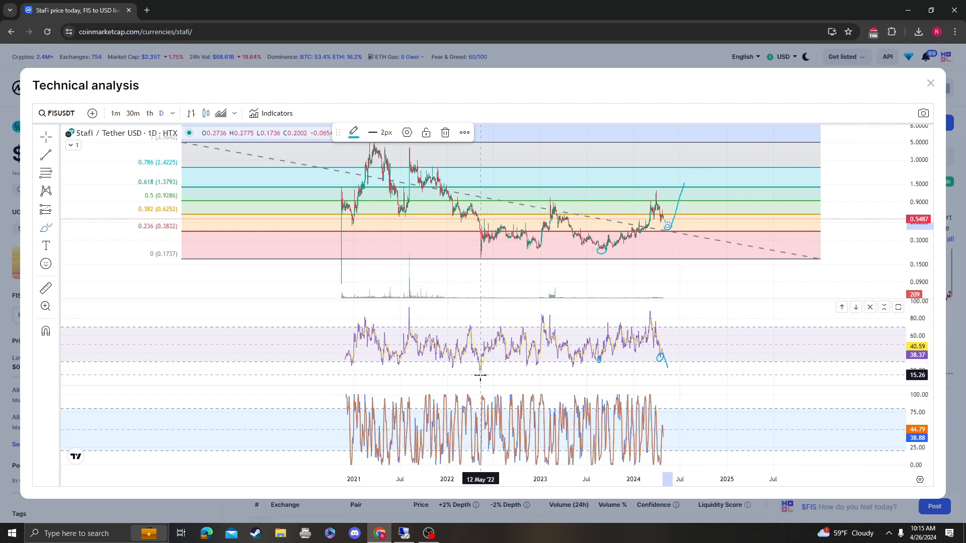
mouse_move(550, 365)
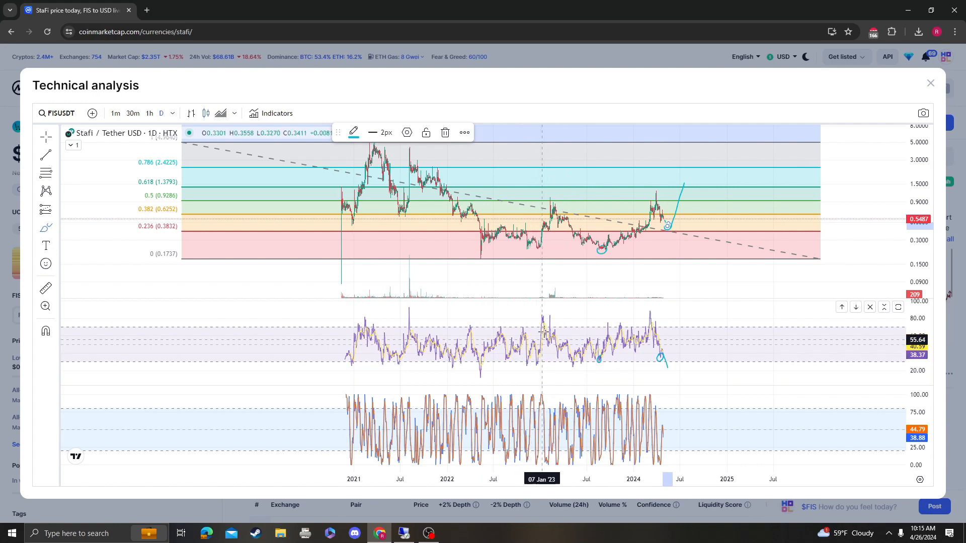
mouse_move(685, 226)
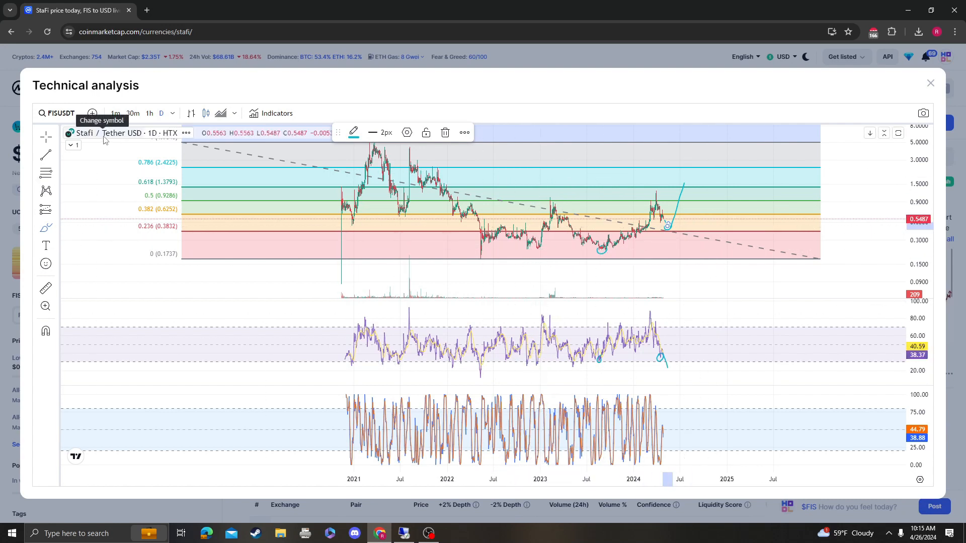
mouse_move(701, 201)
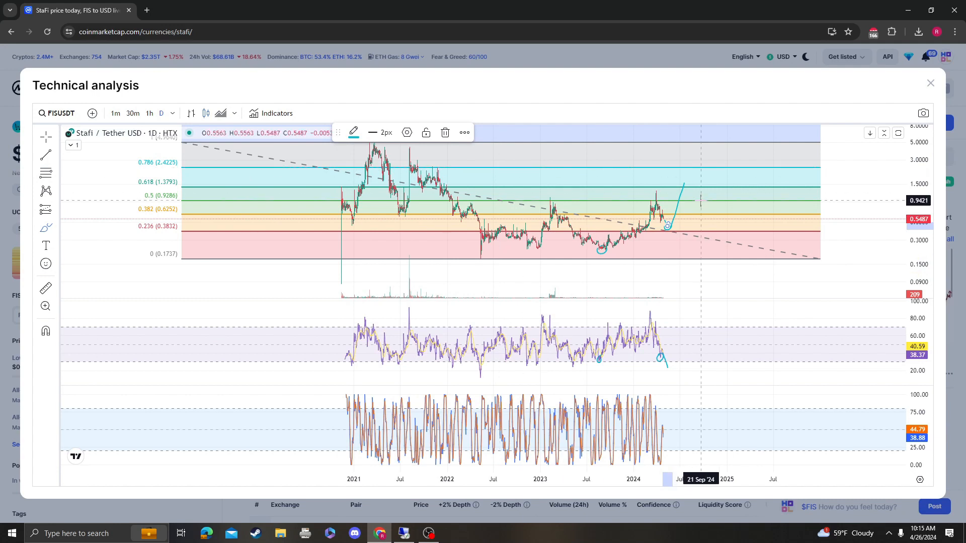
mouse_move(641, 195)
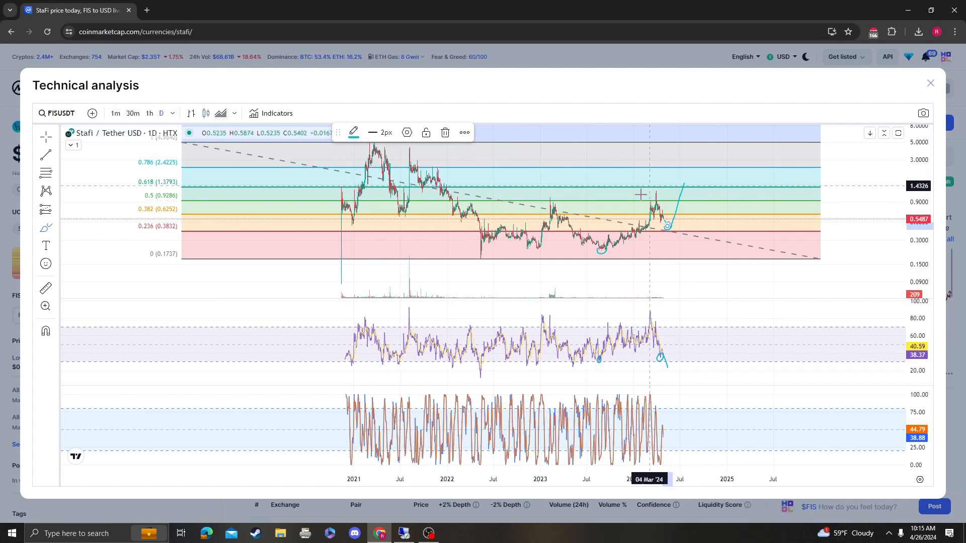
mouse_move(675, 202)
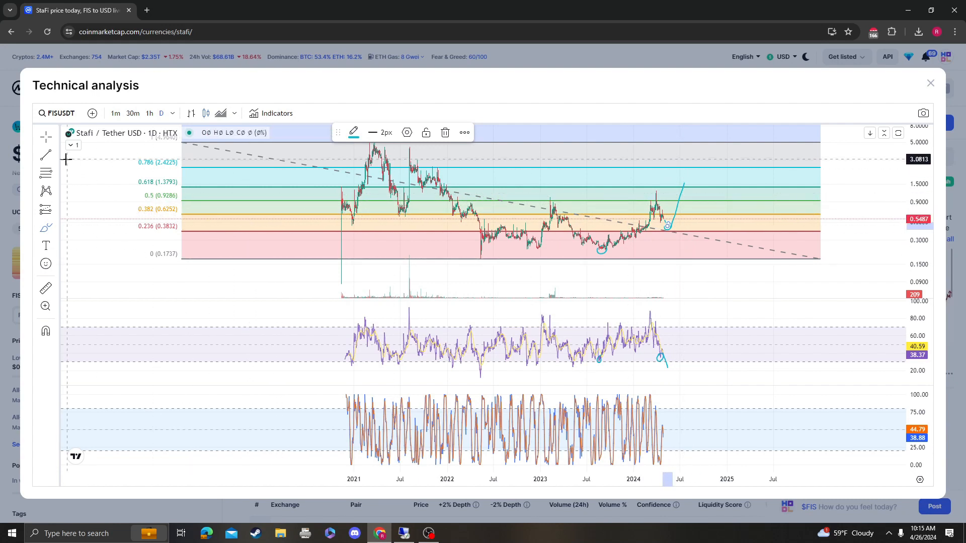
mouse_move(819, 259)
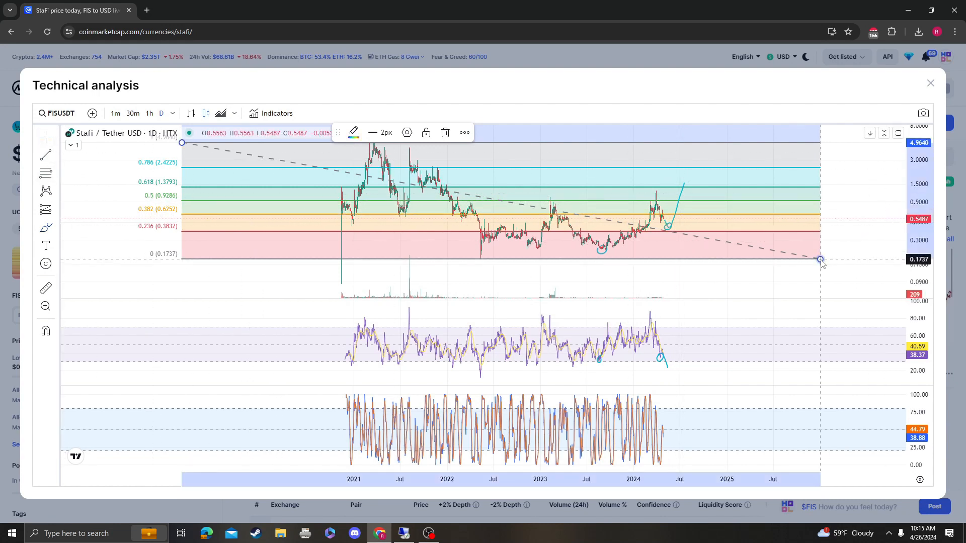
Begin the brush stroke for the projected dip-and-bounce hook on the Stoch RSI pane.
left_click(445, 132)
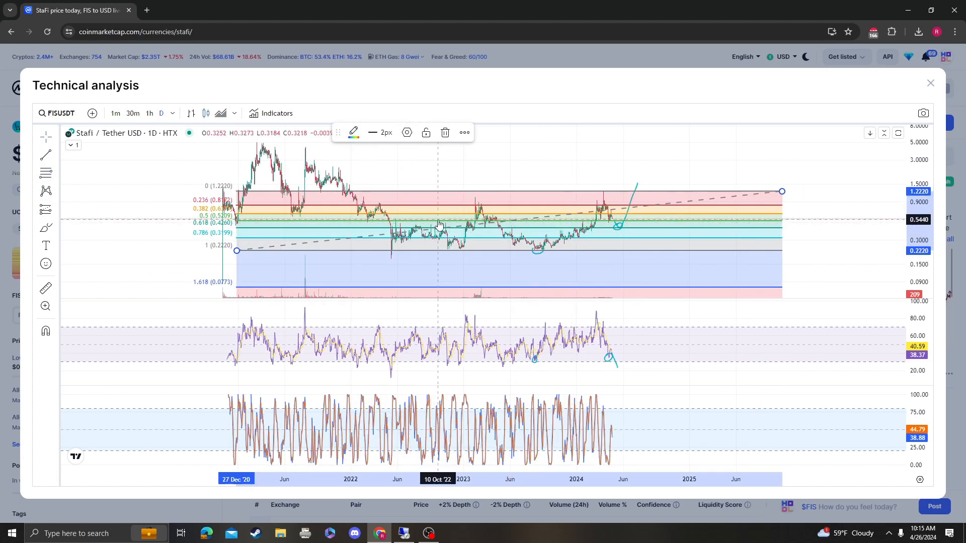
mouse_move(679, 229)
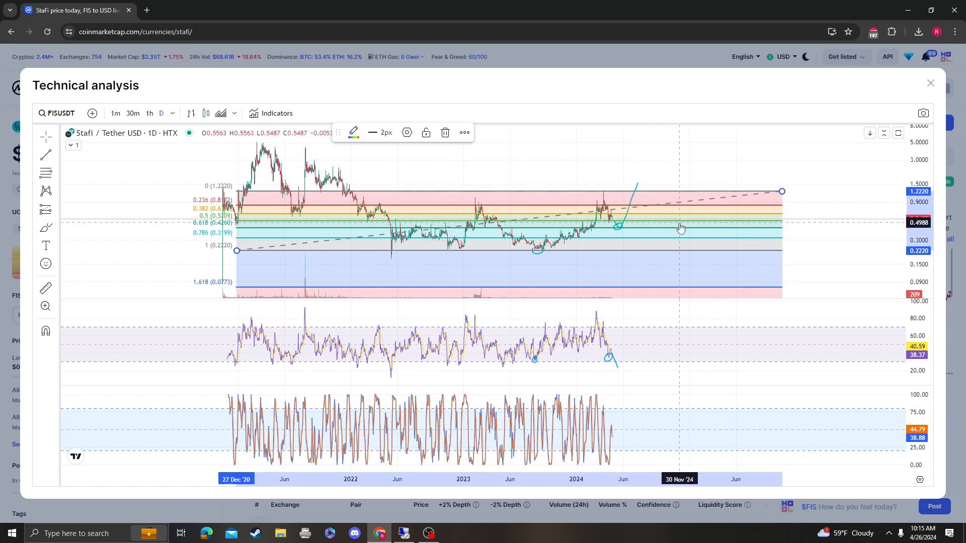
mouse_move(681, 228)
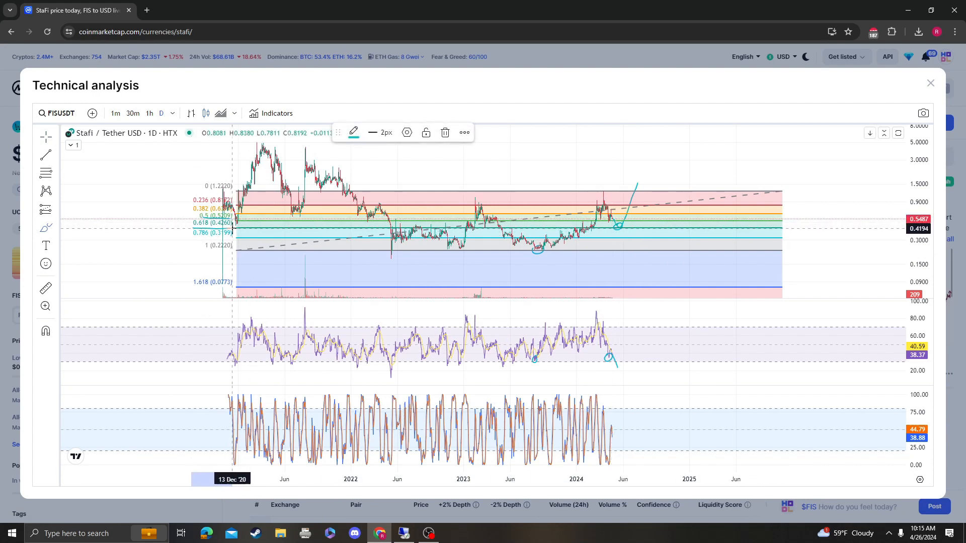
mouse_move(631, 177)
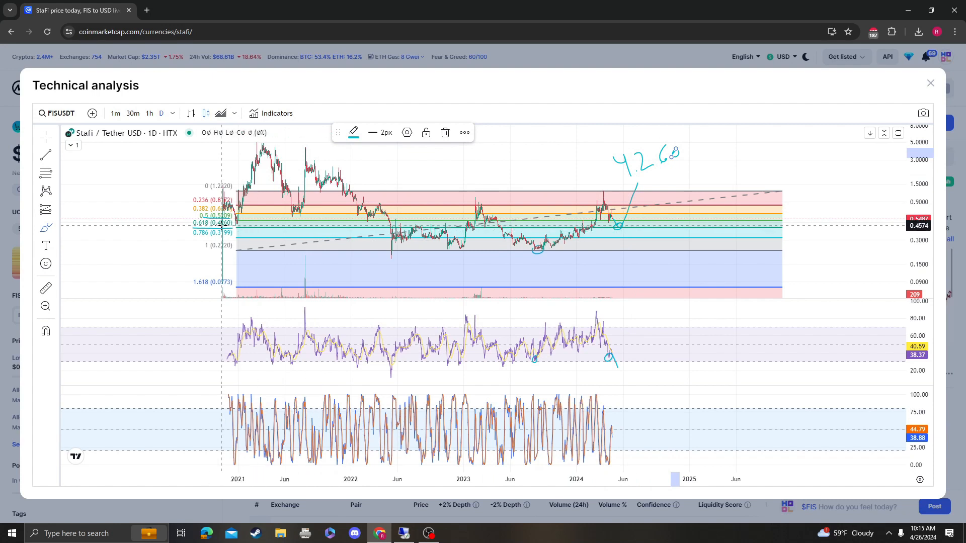
mouse_move(624, 229)
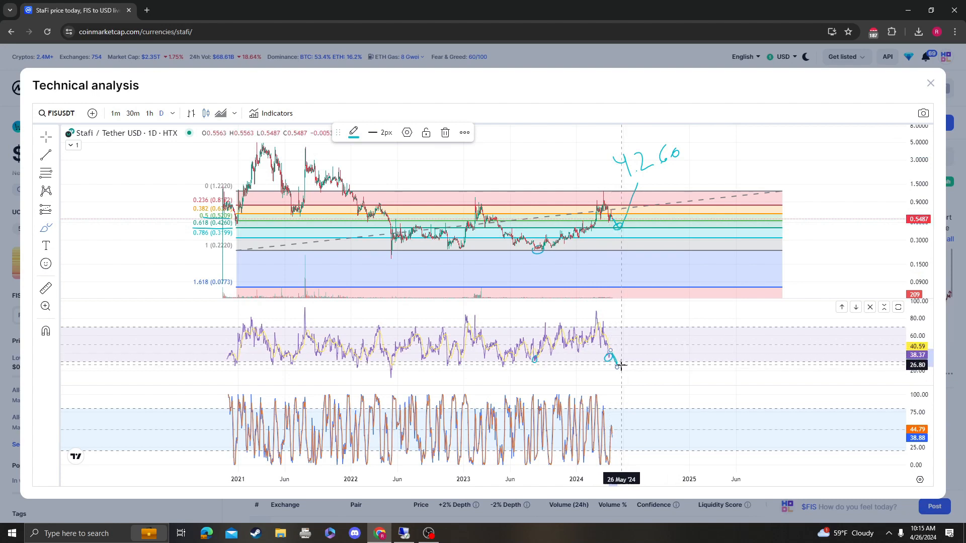
mouse_move(617, 362)
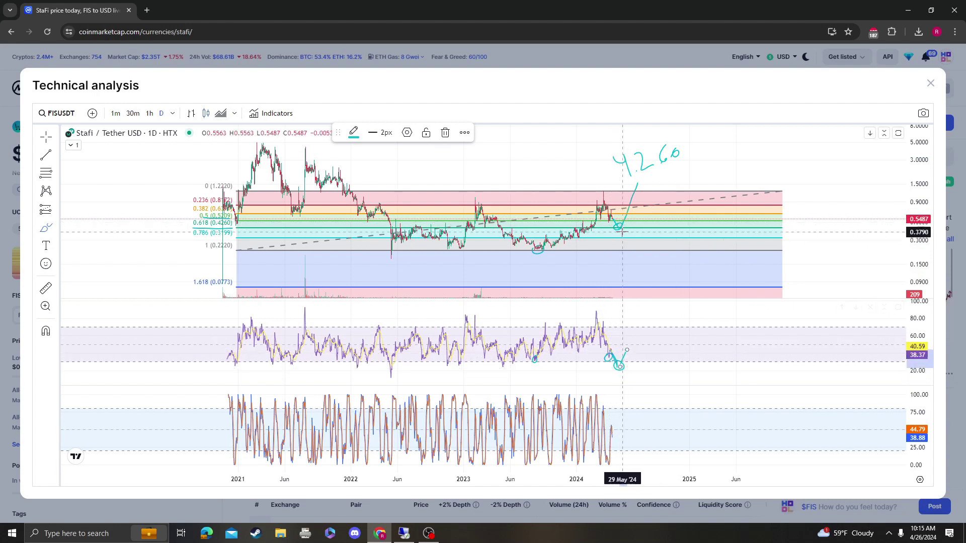
mouse_move(622, 229)
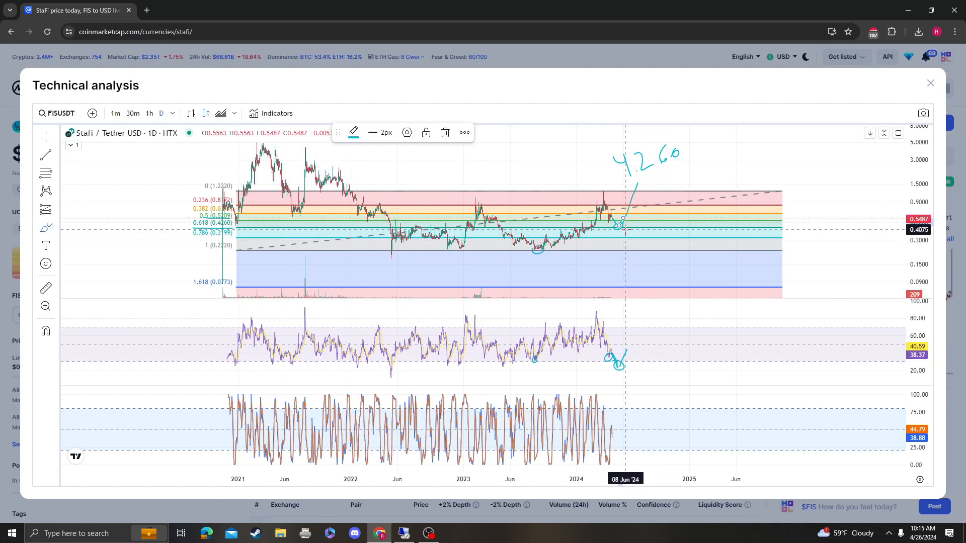
mouse_move(31, 203)
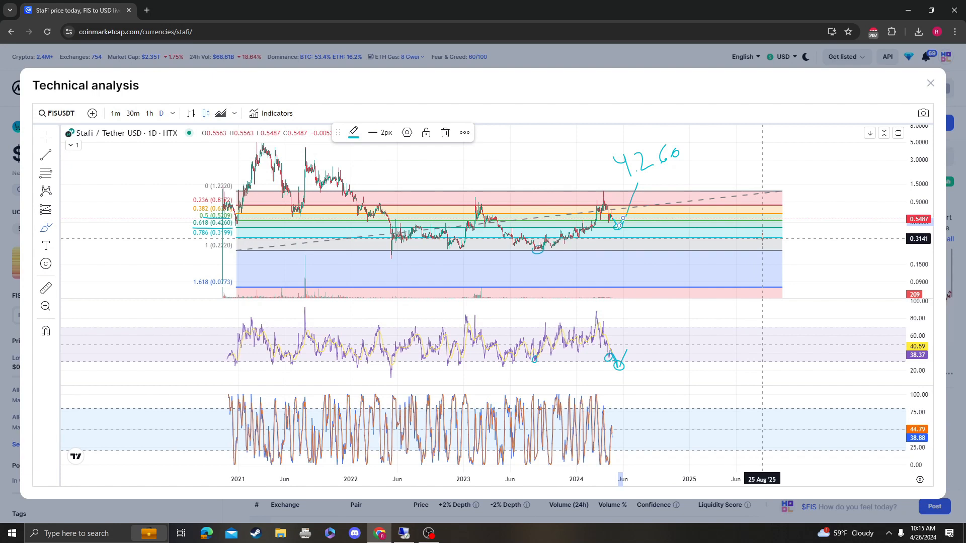
mouse_move(306, 226)
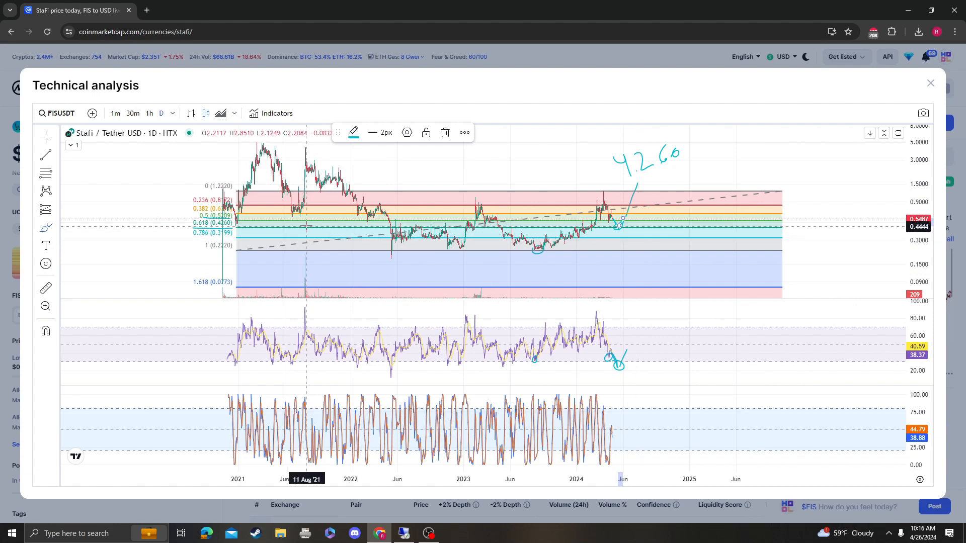
mouse_move(437, 219)
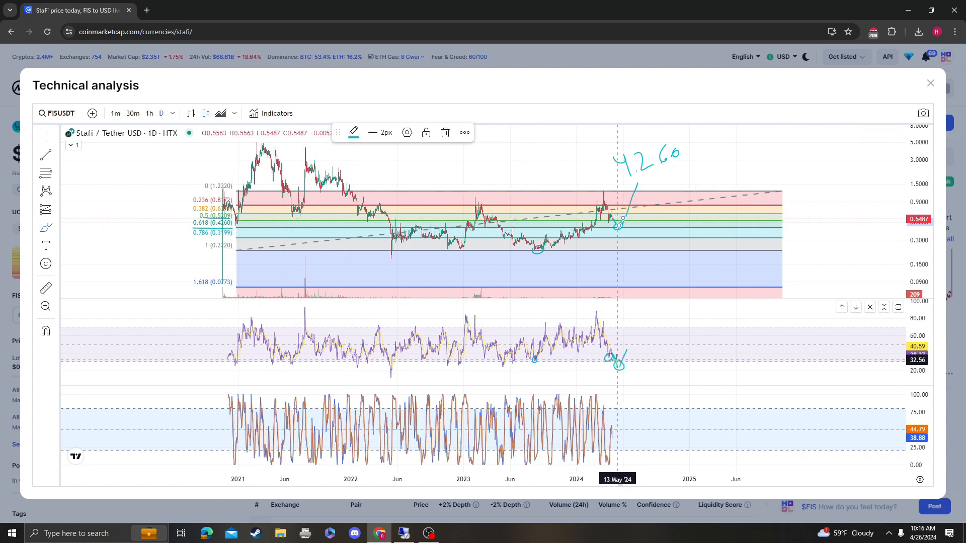
mouse_move(622, 372)
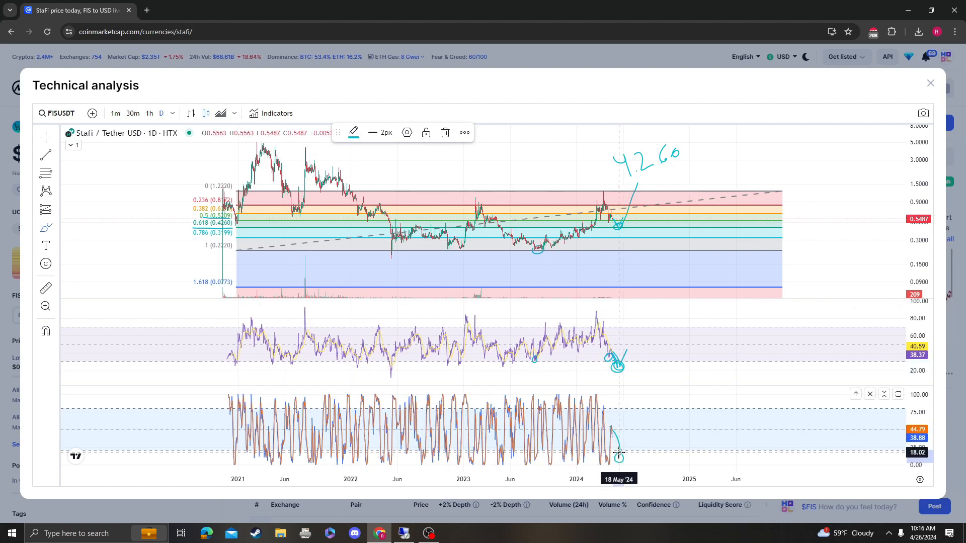
mouse_move(604, 240)
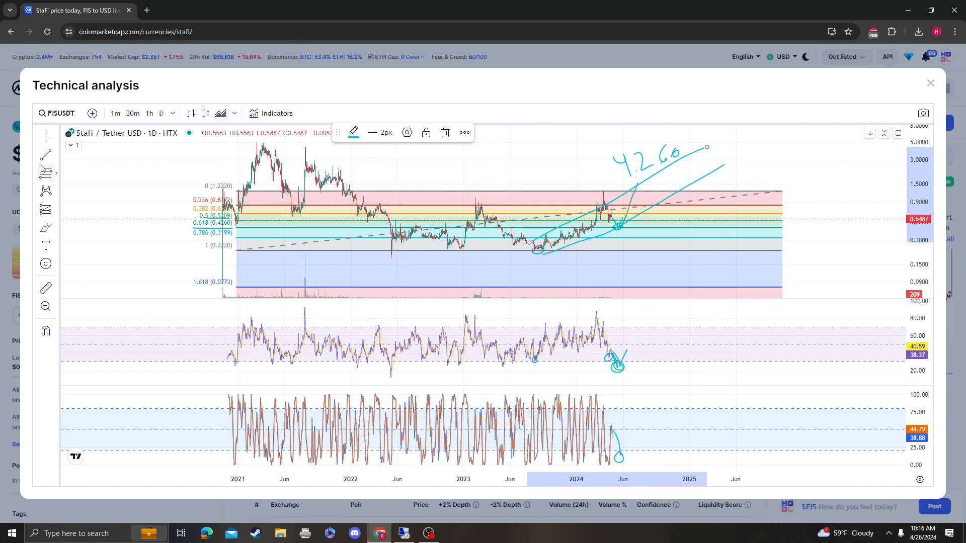
mouse_move(786, 212)
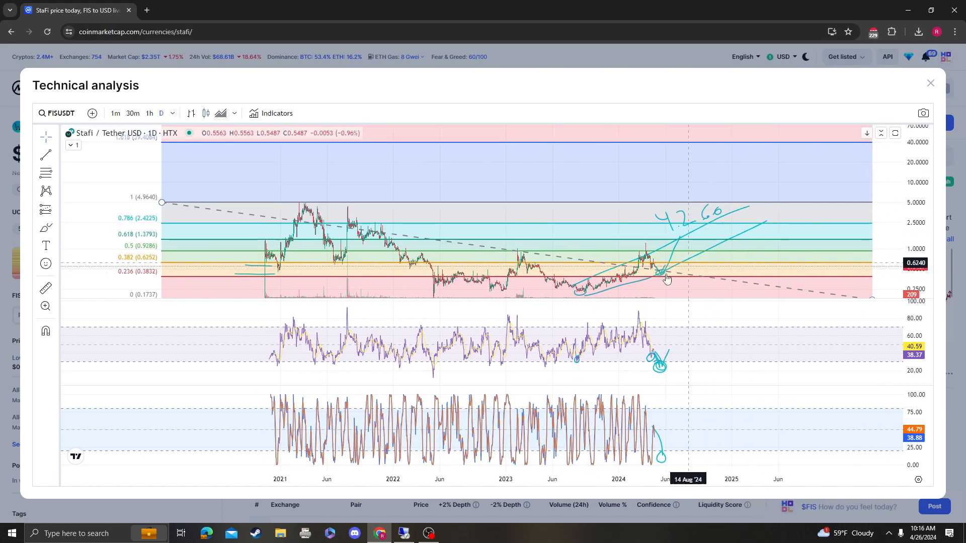
mouse_move(674, 259)
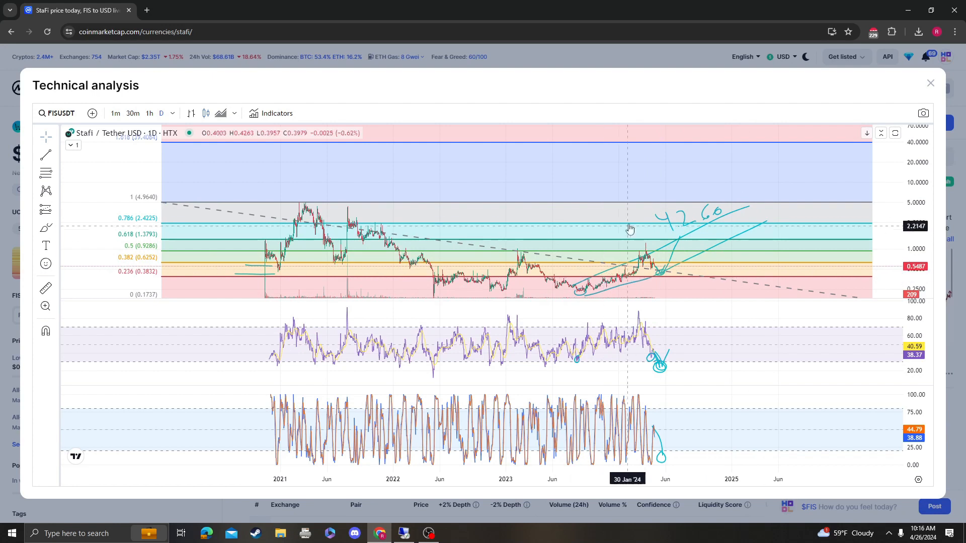
mouse_move(489, 208)
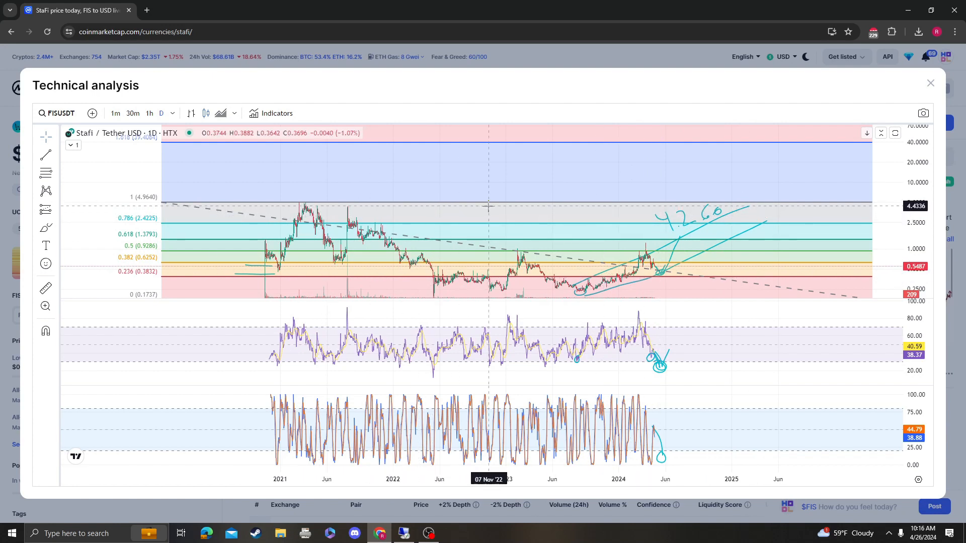
mouse_move(523, 206)
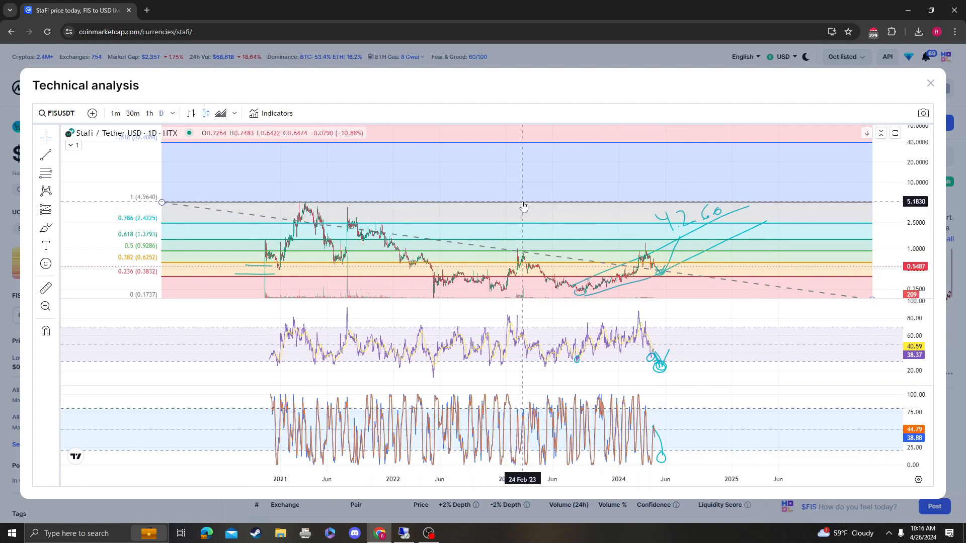
mouse_move(888, 180)
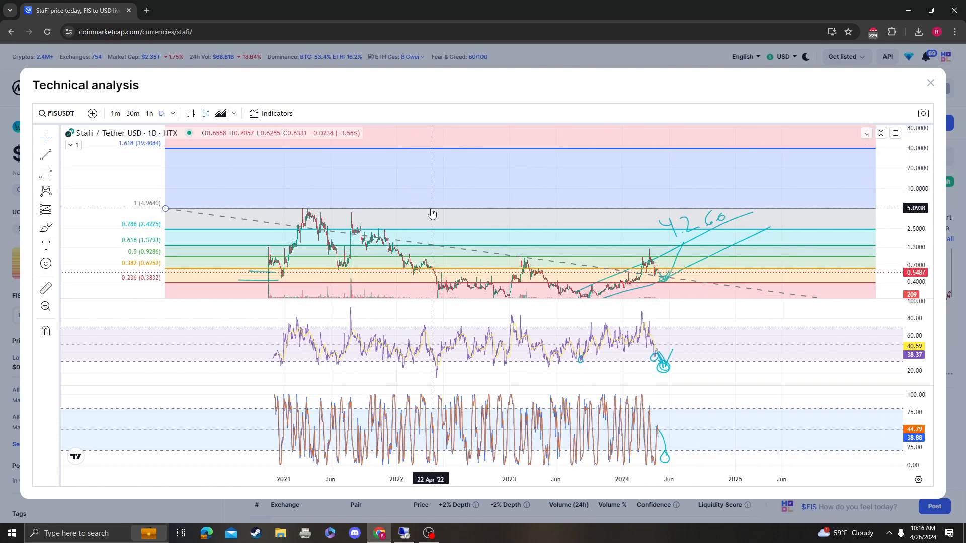
mouse_move(934, 84)
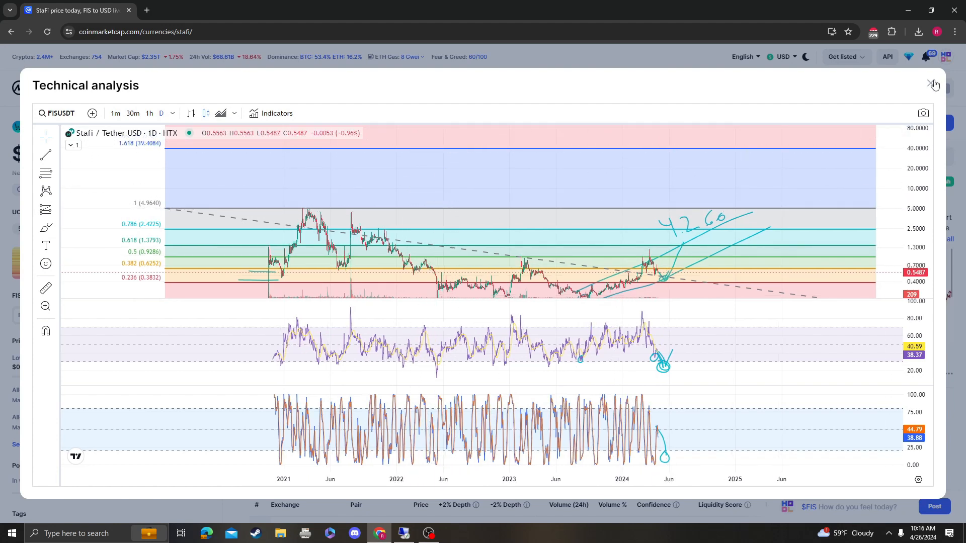
Close the technical analysis chart, then reopen it with the drawings intact.
left_click(933, 84)
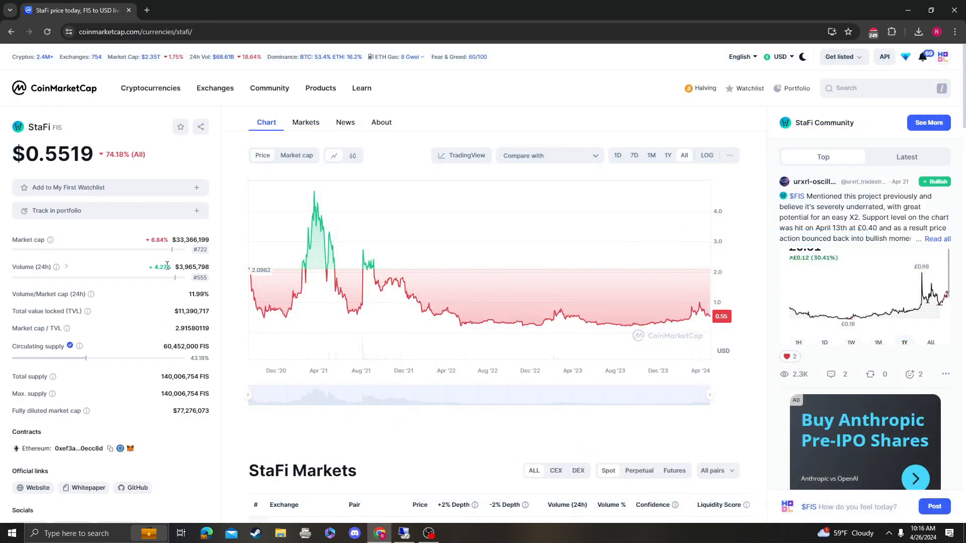
mouse_move(383, 268)
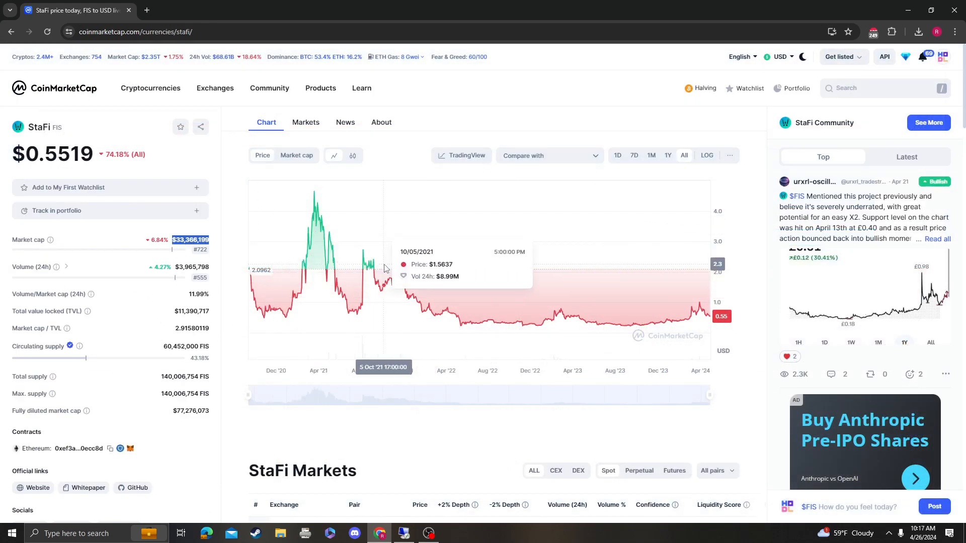
mouse_move(194, 248)
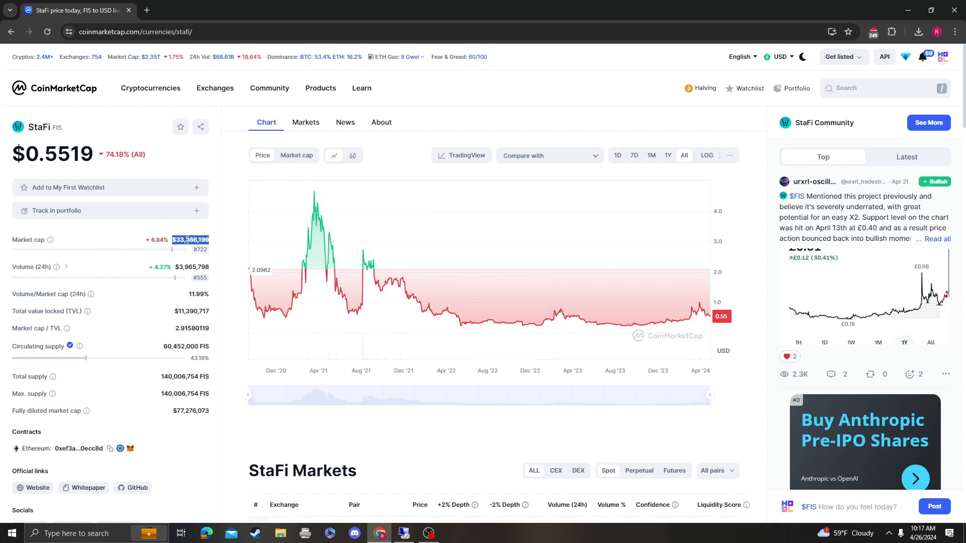
mouse_move(164, 388)
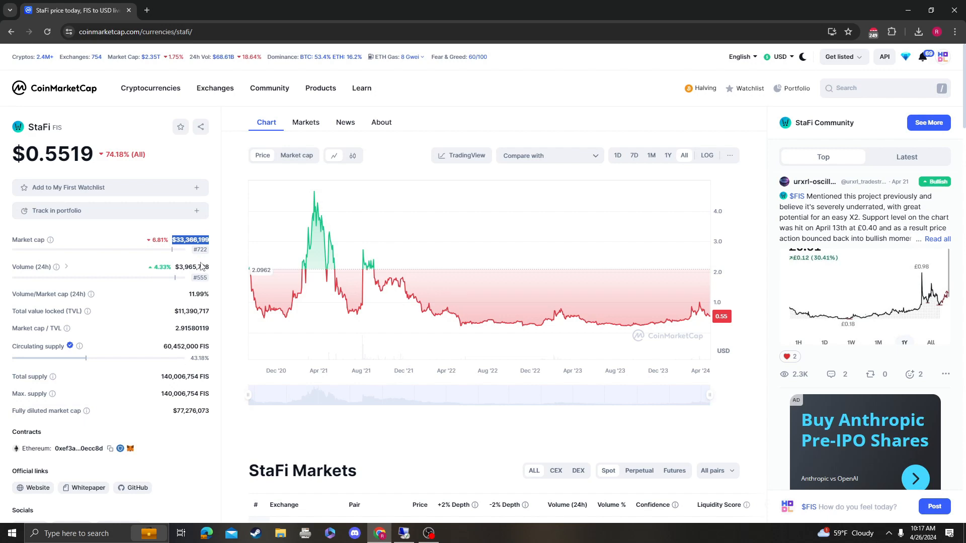
mouse_move(201, 253)
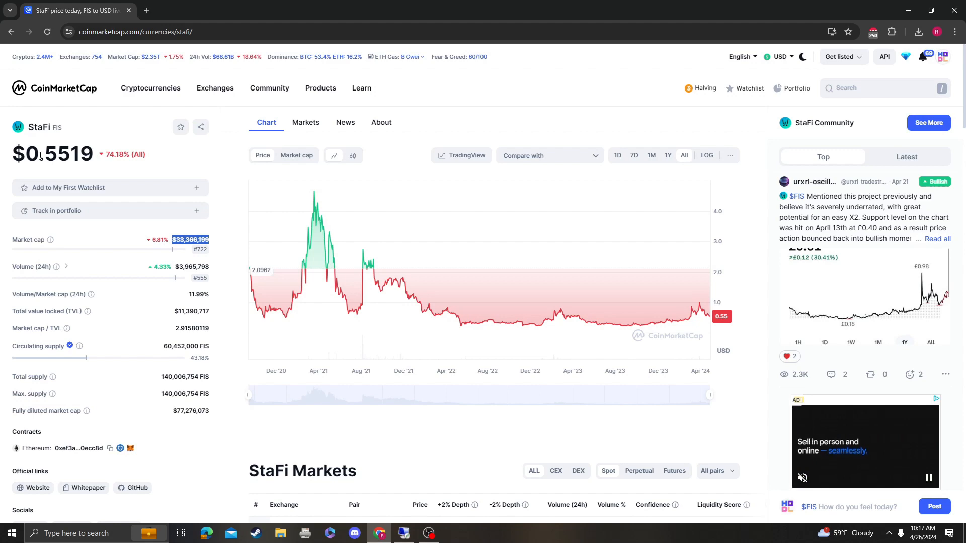
left_click(460, 155)
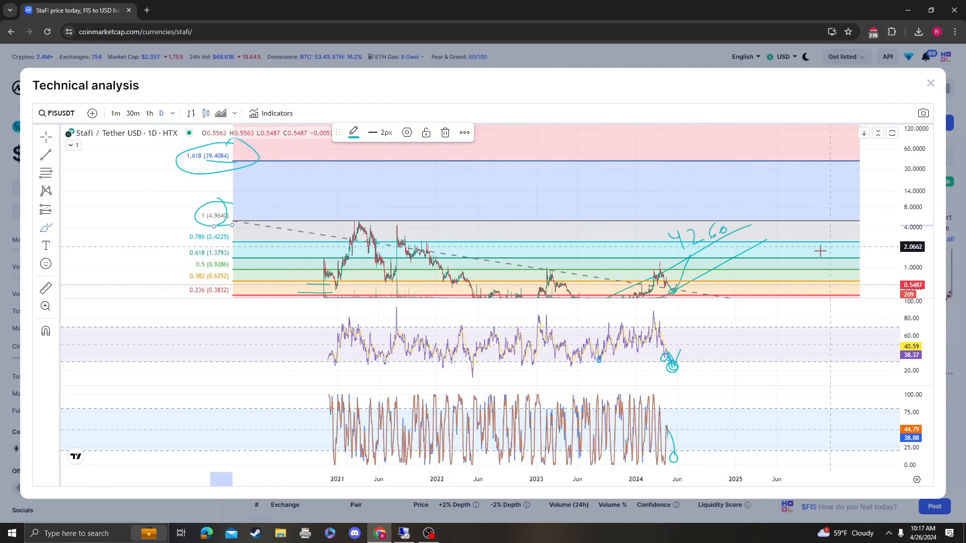
mouse_move(911, 75)
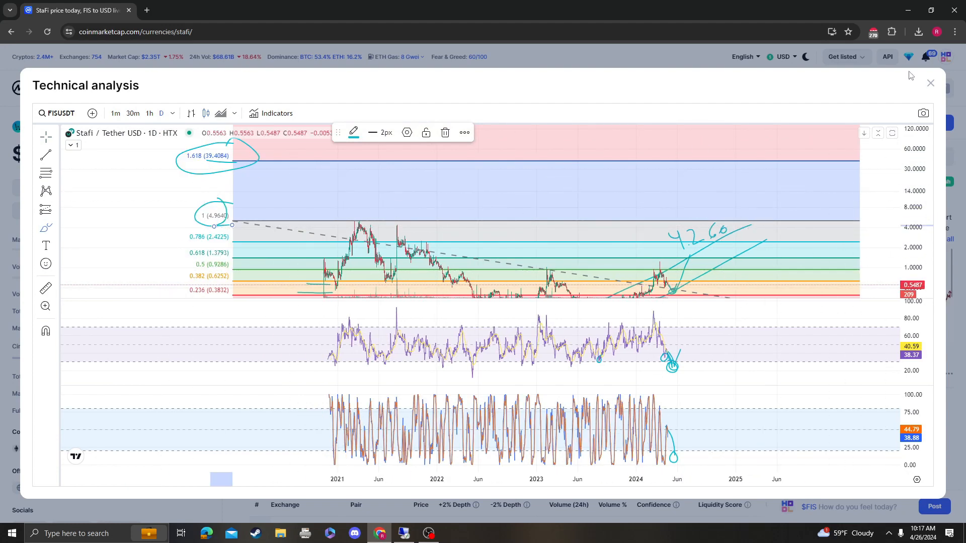
Close the technical analysis window again, returning to the StaFi overview page.
left_click(930, 83)
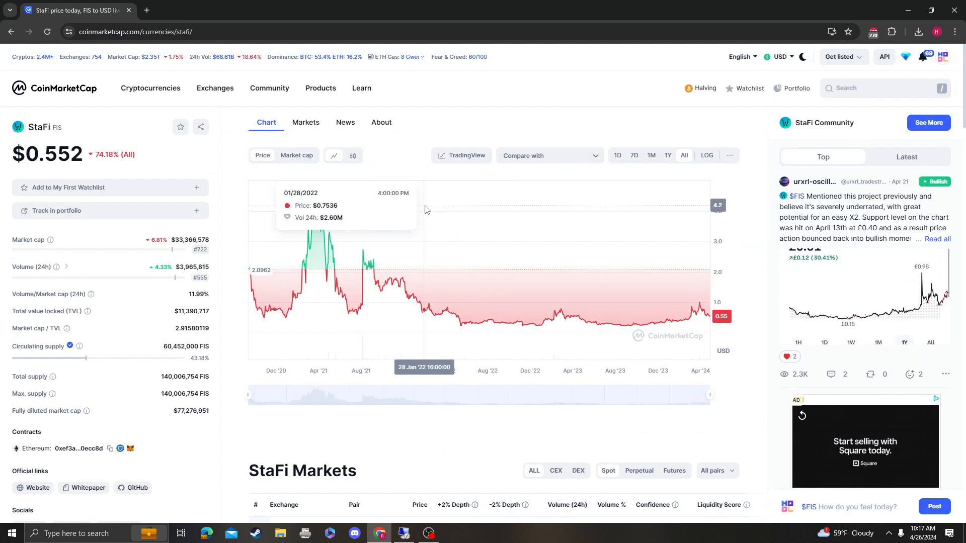
mouse_move(699, 285)
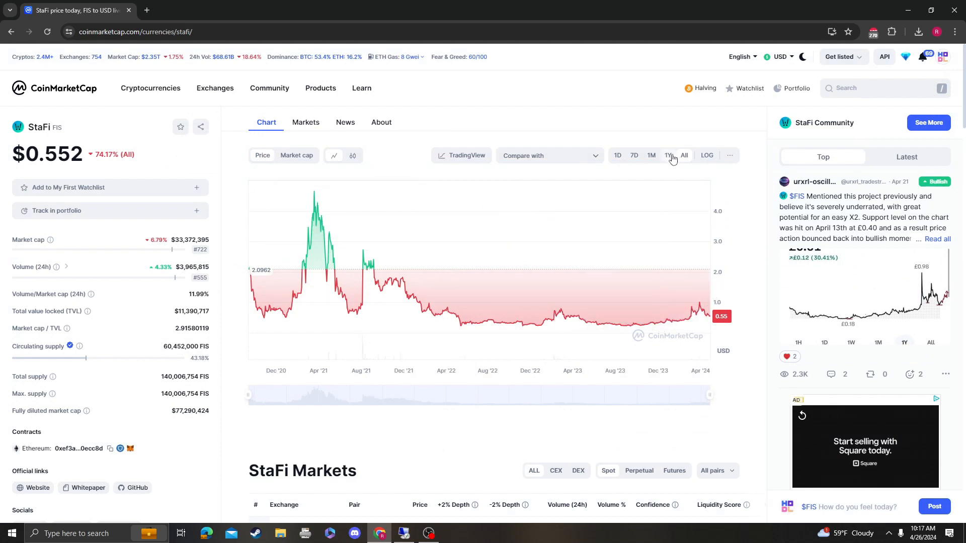
mouse_move(662, 235)
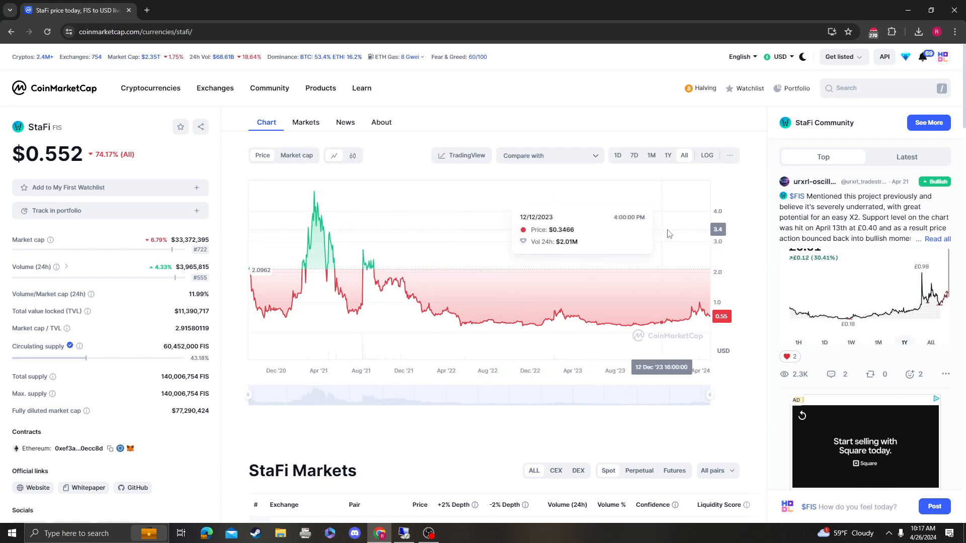
mouse_move(573, 205)
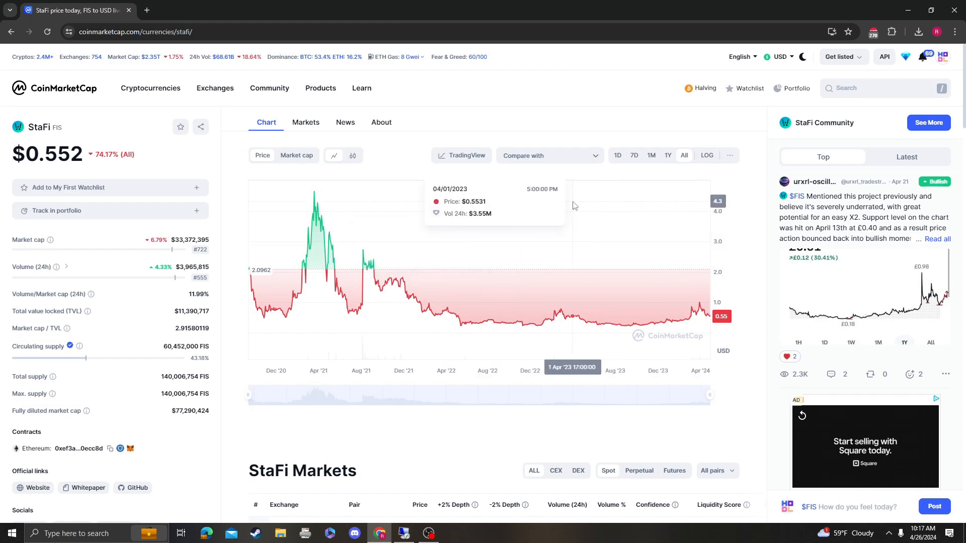
scroll("down", 3)
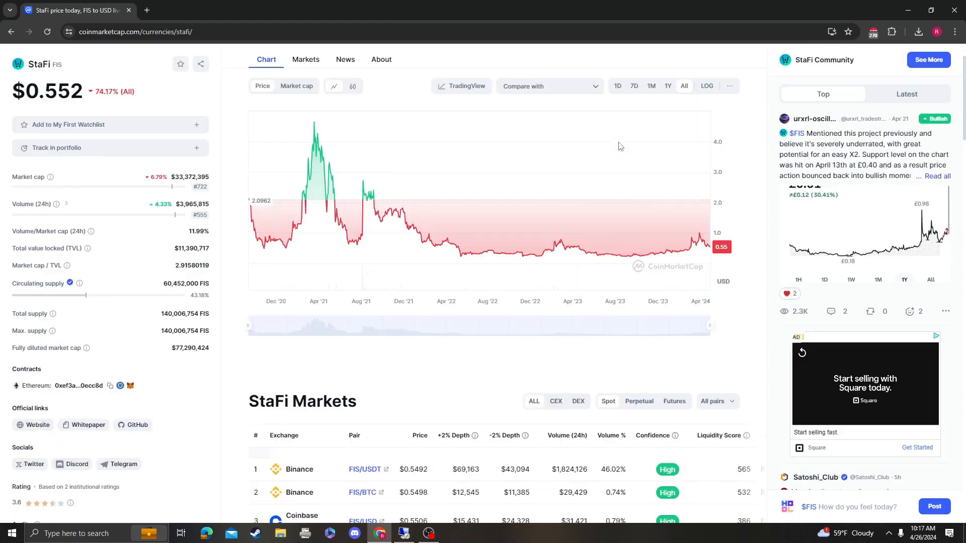
scroll("up", 3)
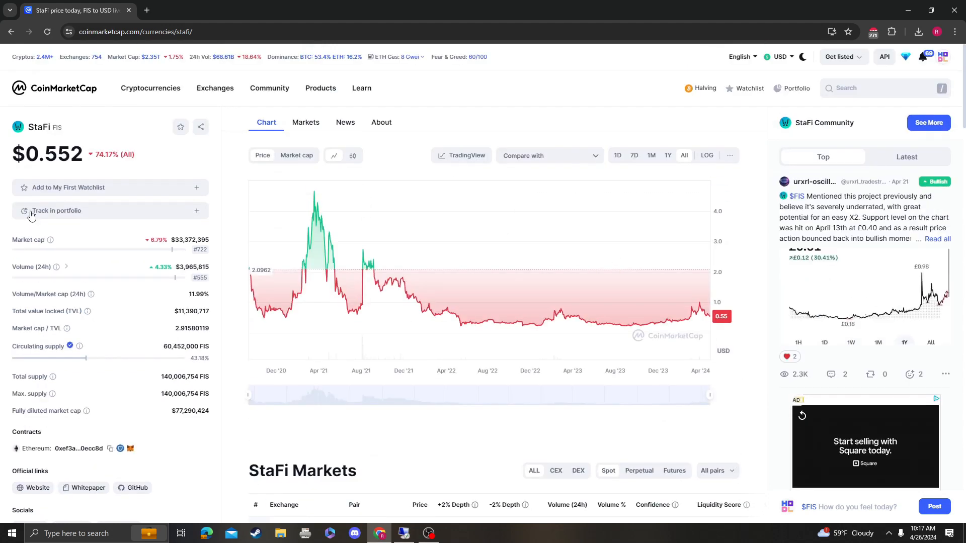